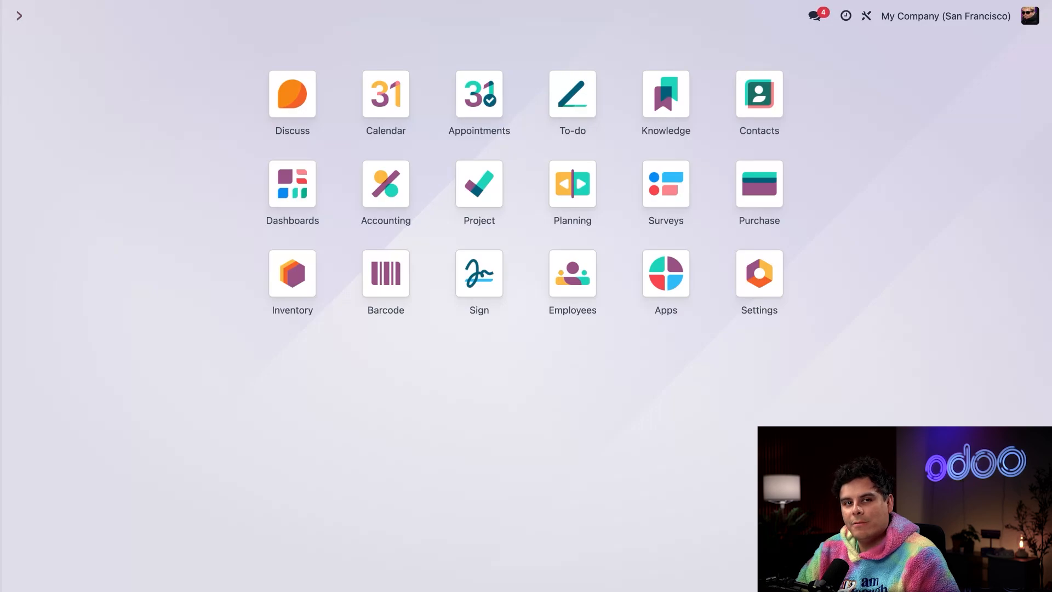
{"action": "mouse_move", "coordinate": [385, 183]}
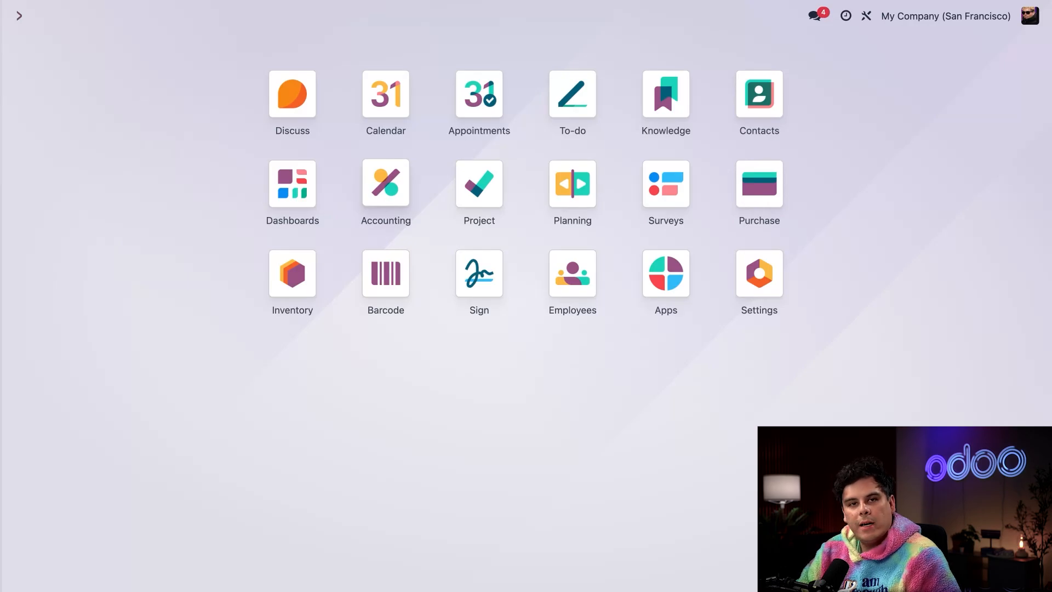
- Open the Accounting app to reach its dashboard of journals
{"action": "left_click", "coordinate": [386, 182]}
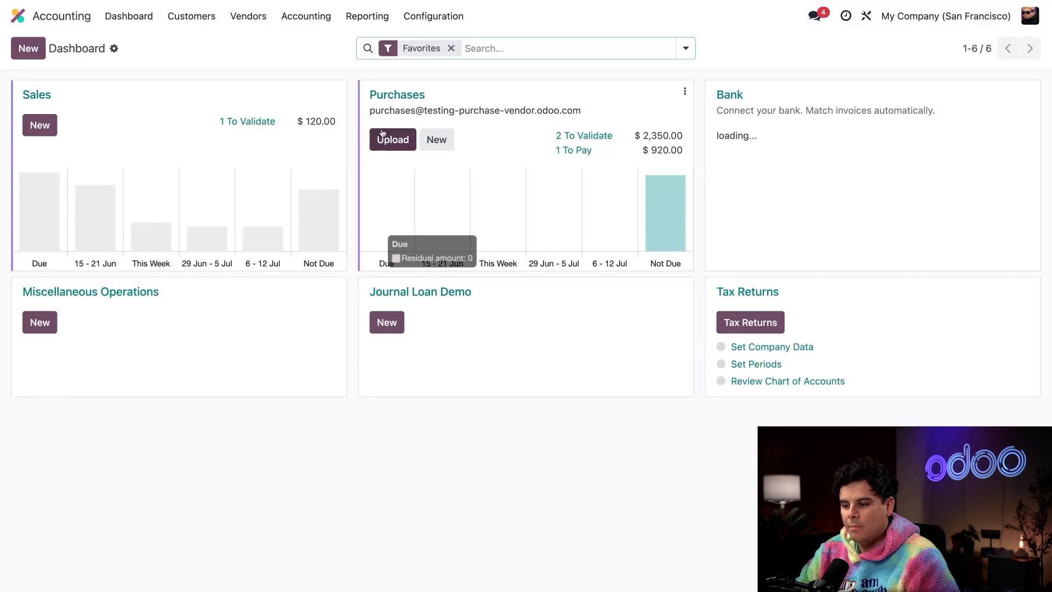
- Enable Predict vendor bill product in Accounting settings and save
{"action": "left_click", "coordinate": [432, 16]}
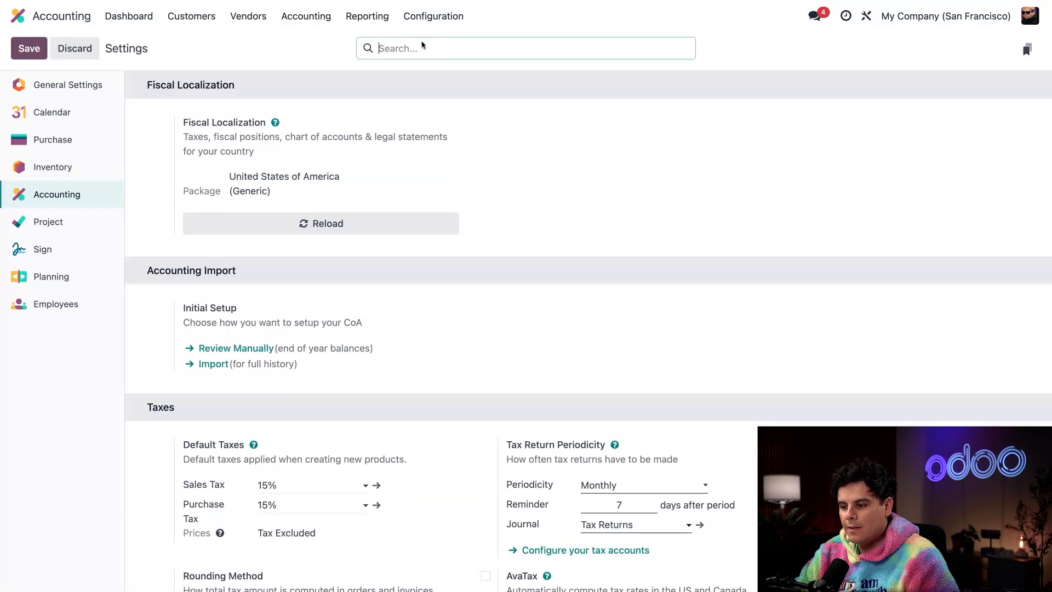
{"action": "scroll", "scroll_direction": "down", "scroll_amount": 3}
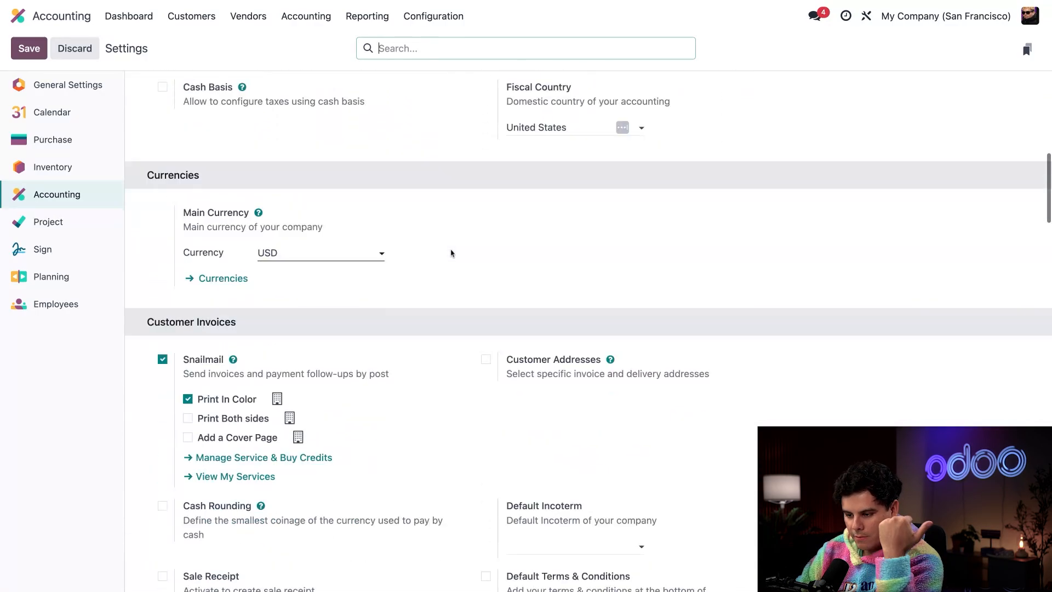
{"action": "scroll", "scroll_direction": "down", "scroll_amount": 3}
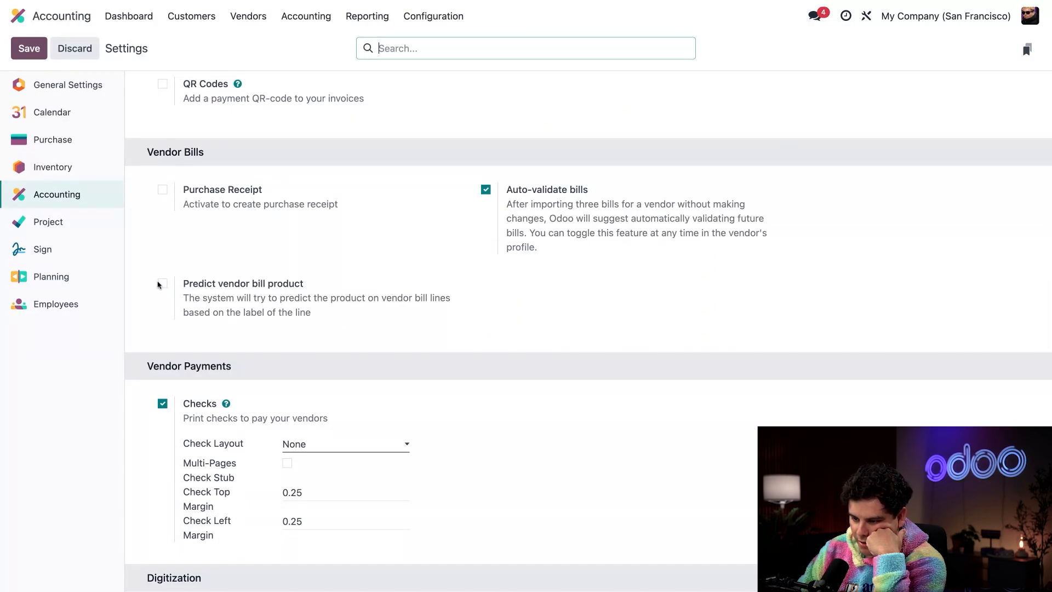
{"action": "left_click", "coordinate": [162, 283]}
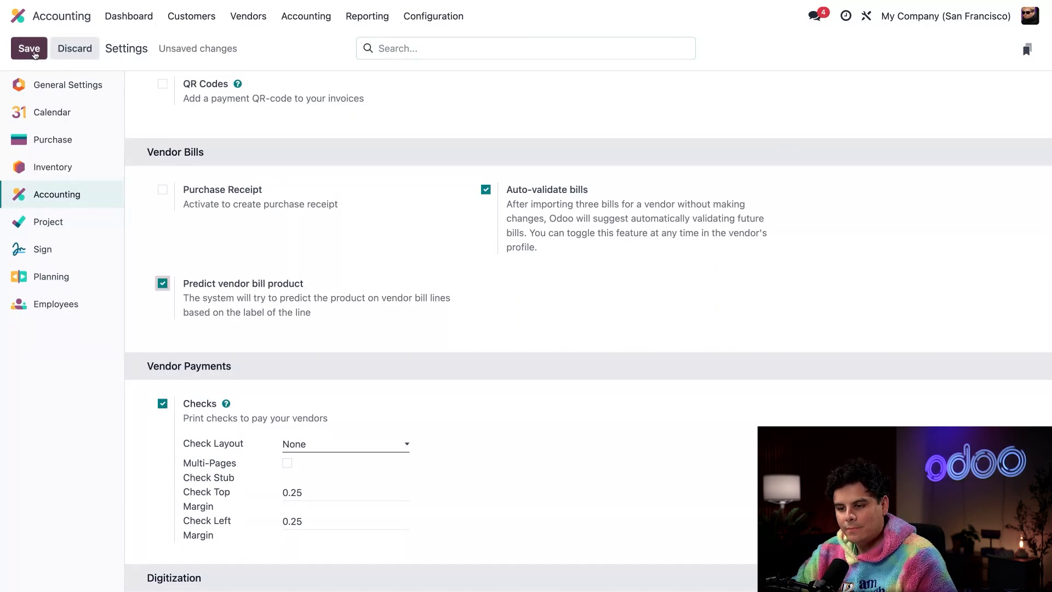
{"action": "left_click", "coordinate": [29, 47]}
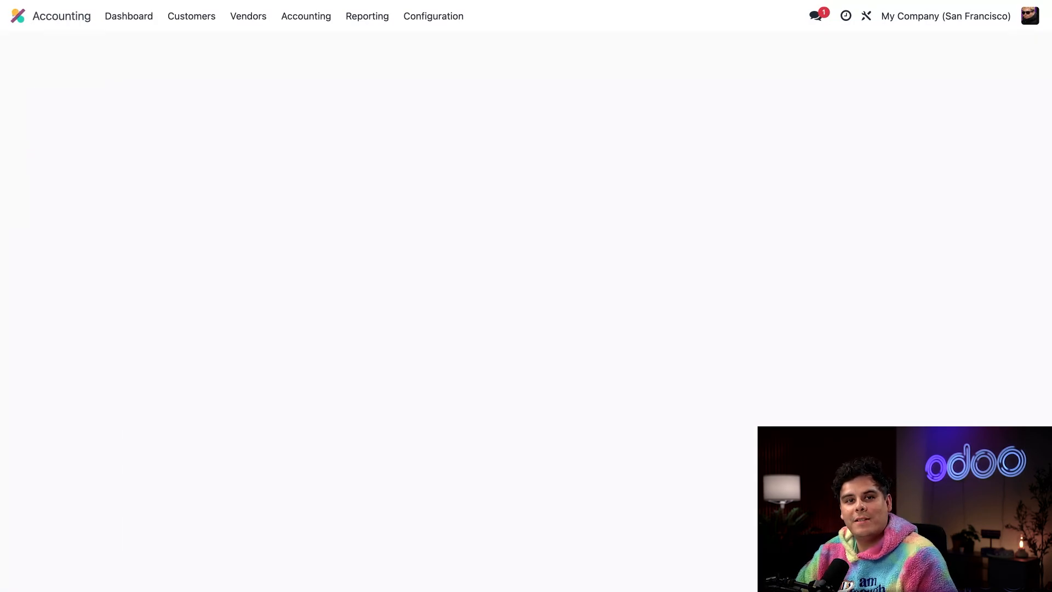
{"action": "left_click", "coordinate": [433, 17]}
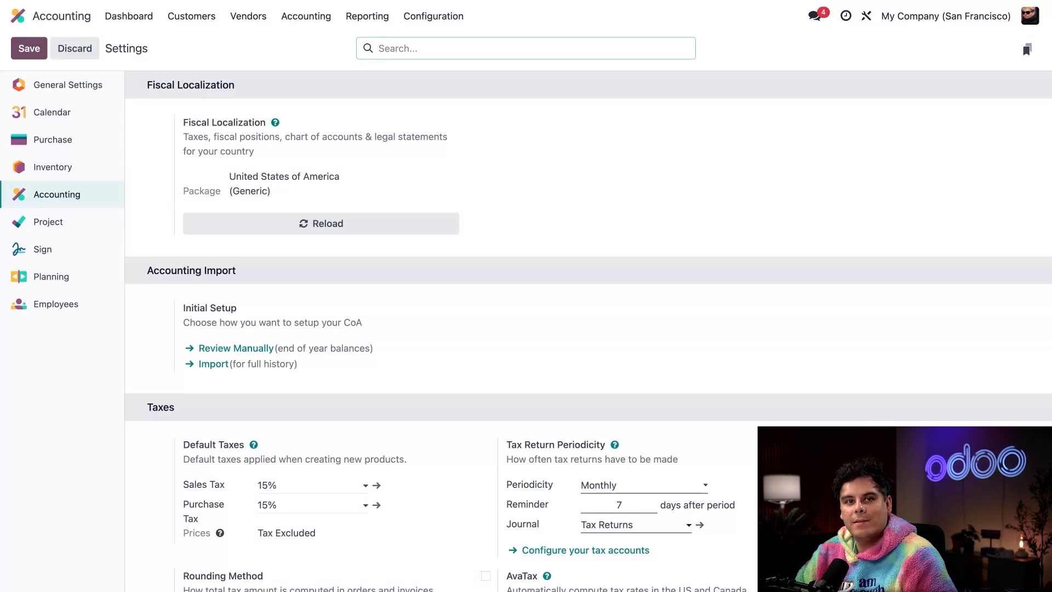
{"action": "mouse_move", "coordinate": [574, 252]}
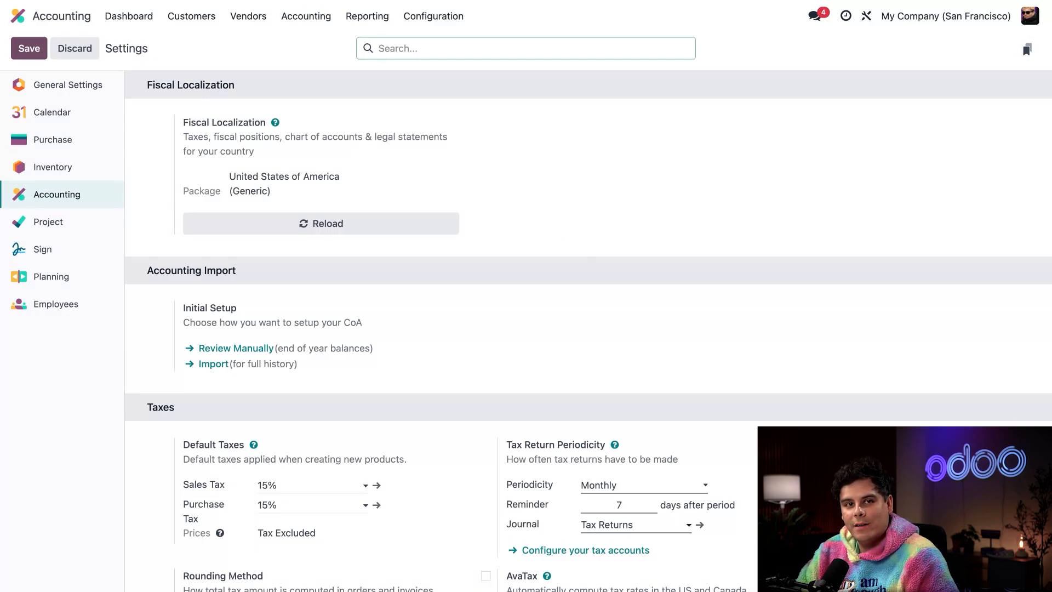
- Open the Gemini Furniture vendor record from the Purchase app
{"action": "left_click", "coordinate": [14, 16]}
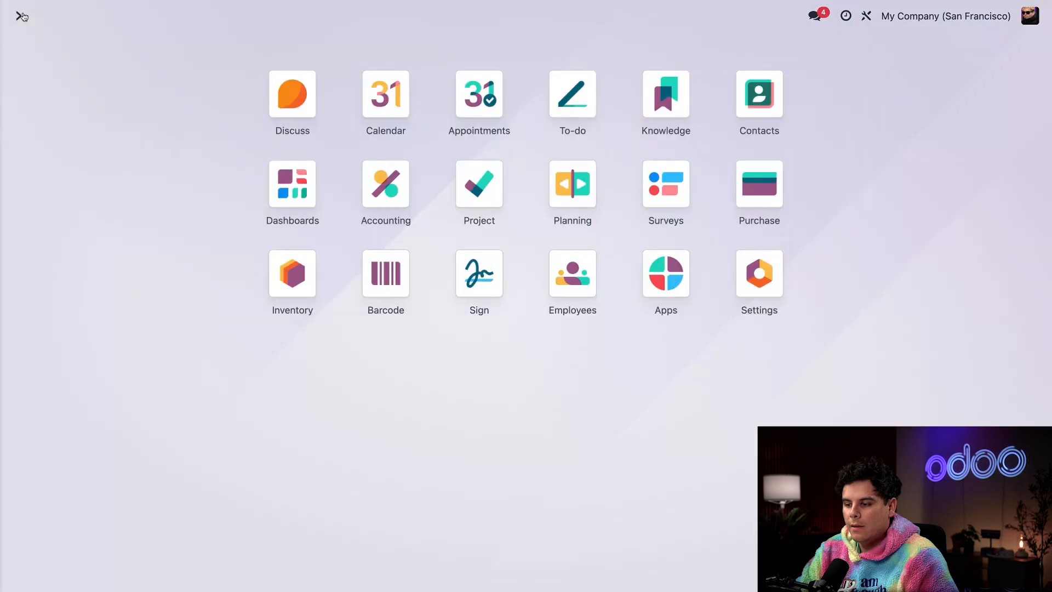
{"action": "left_click", "coordinate": [758, 183]}
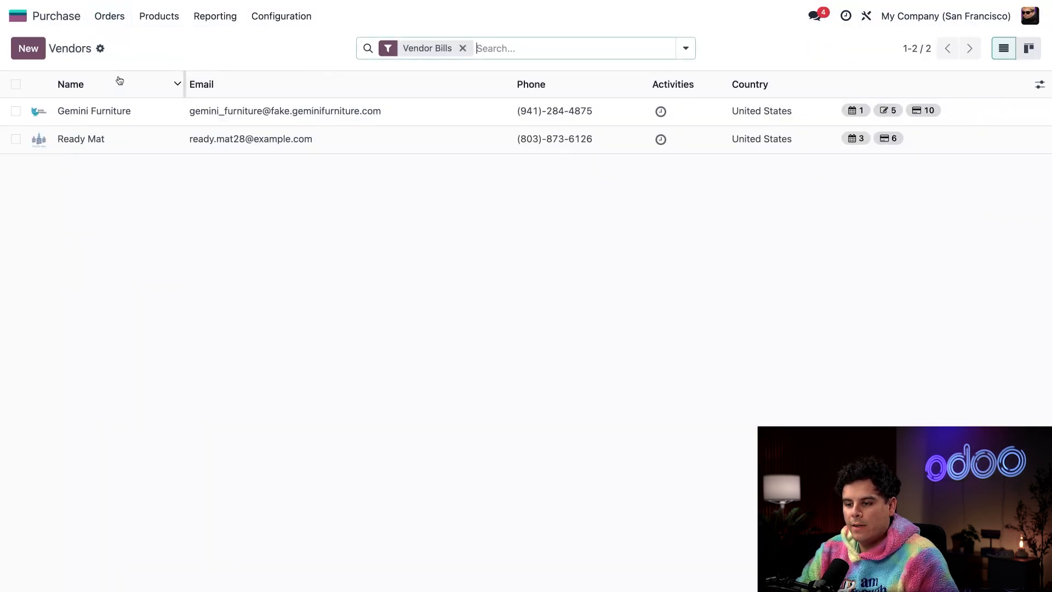
{"action": "mouse_move", "coordinate": [222, 111]}
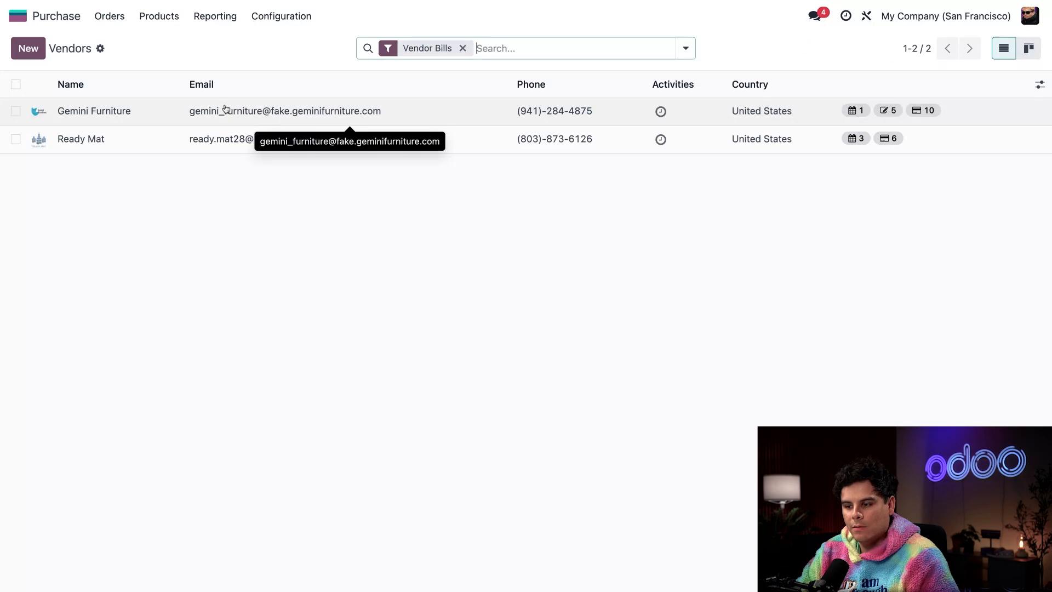
{"action": "left_click", "coordinate": [94, 110]}
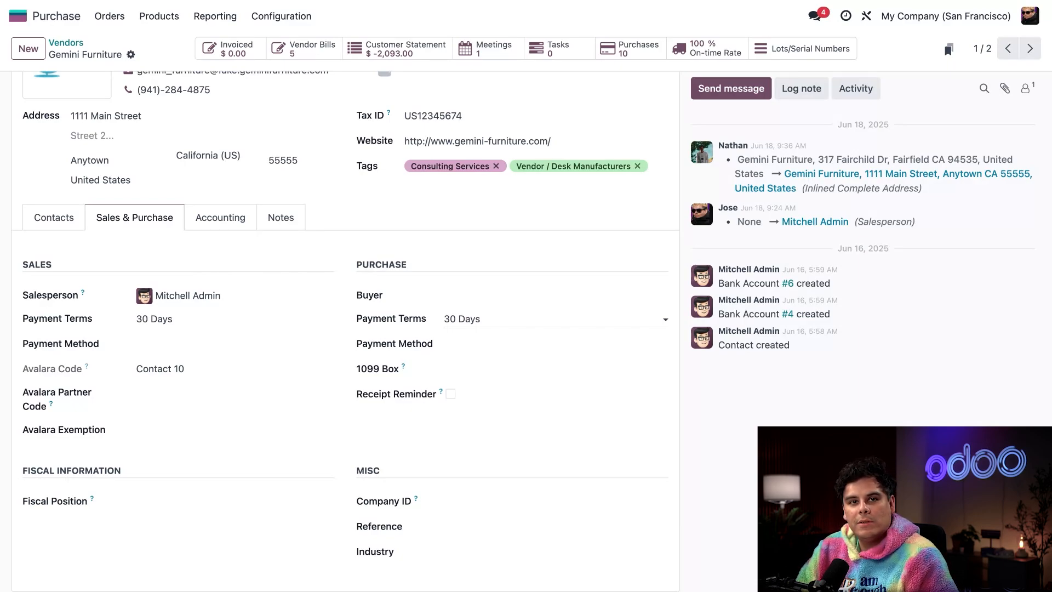
{"action": "mouse_move", "coordinate": [473, 306]}
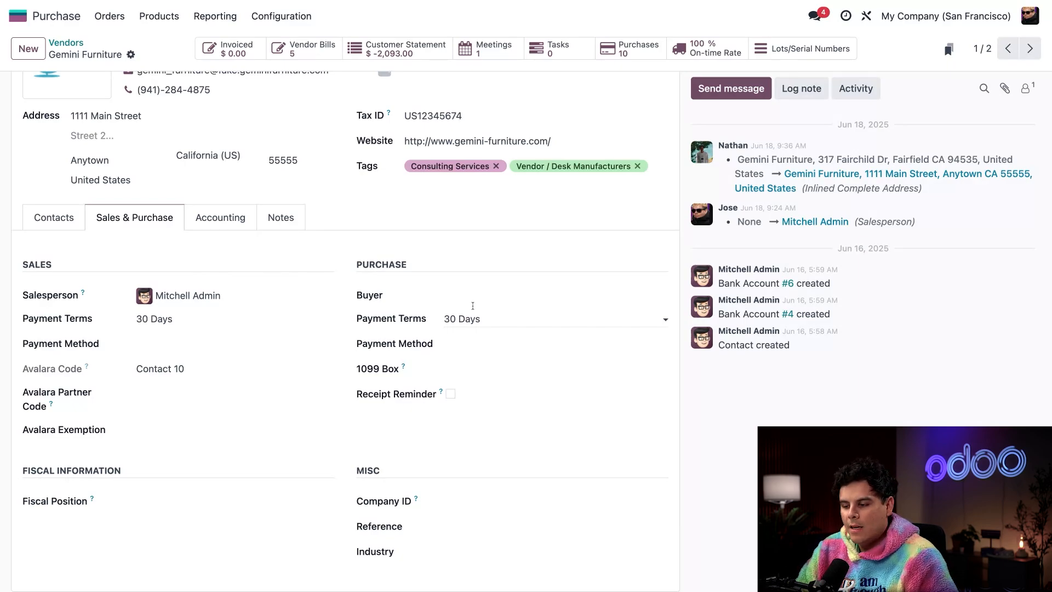
- Go to the Requests for Quotation list under Orders
{"action": "scroll", "scroll_direction": "up", "scroll_amount": 3}
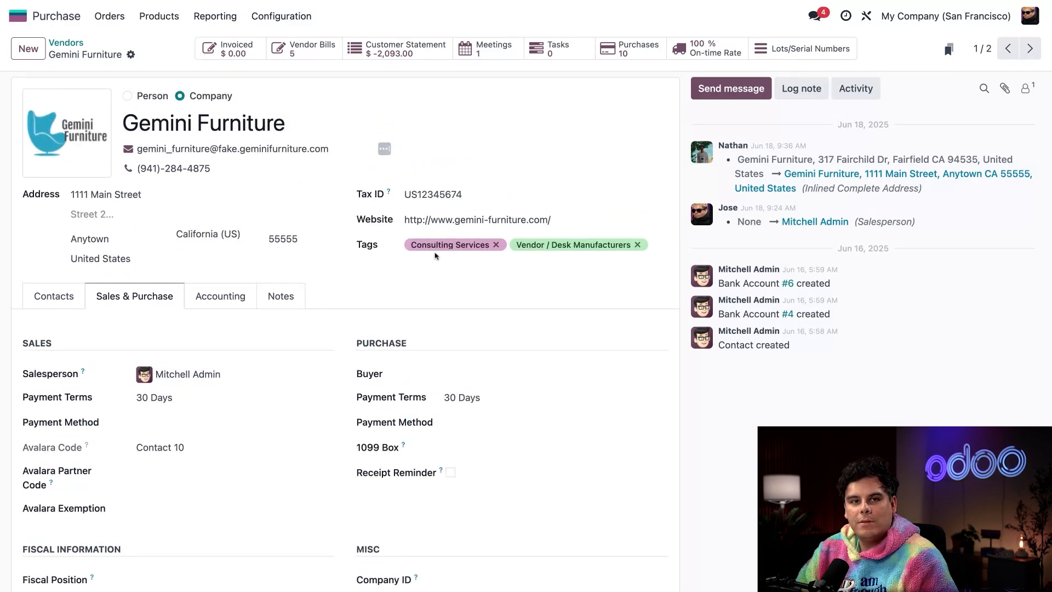
{"action": "mouse_move", "coordinate": [435, 256]}
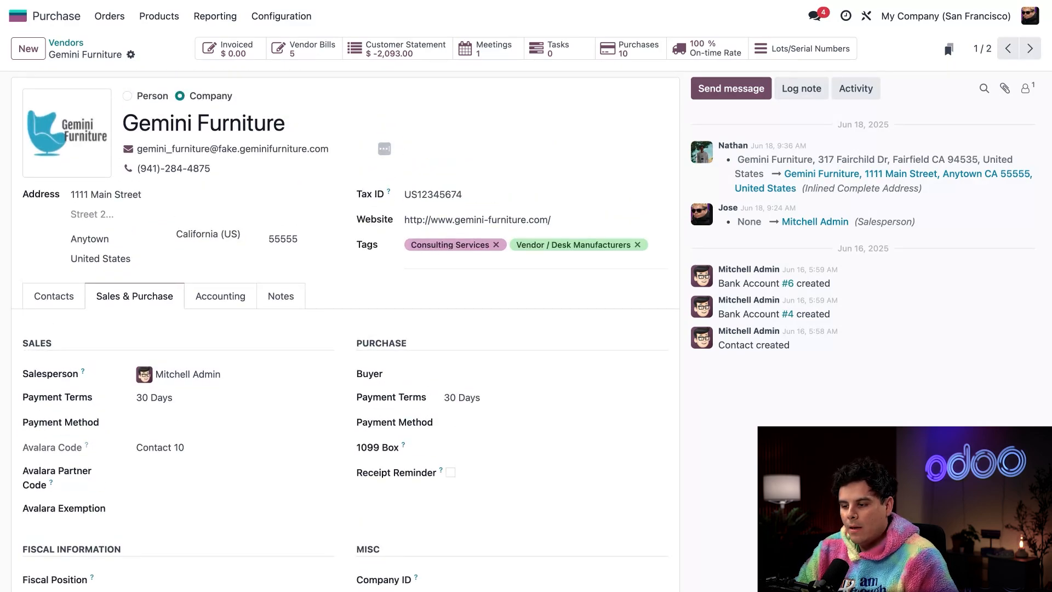
{"action": "left_click", "coordinate": [108, 15]}
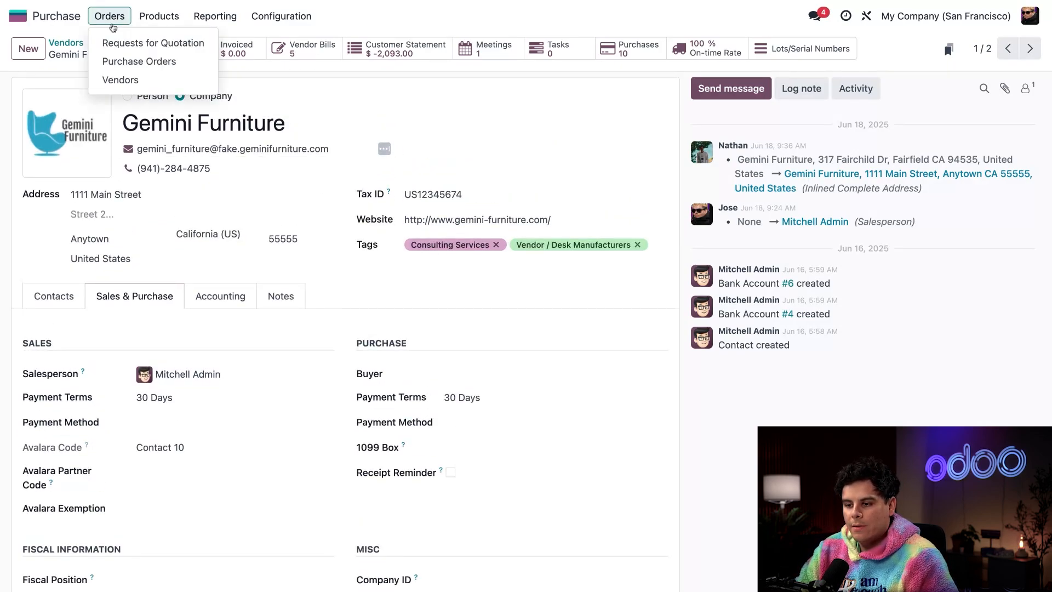
{"action": "left_click", "coordinate": [152, 43]}
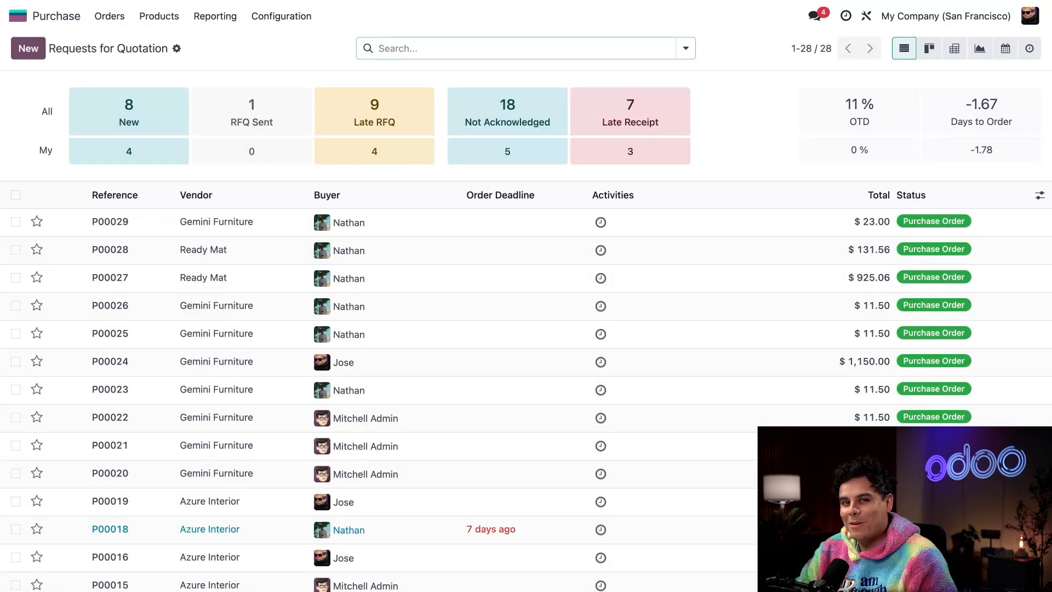
{"action": "mouse_move", "coordinate": [27, 49]}
{"action": "type", "text": "w"}
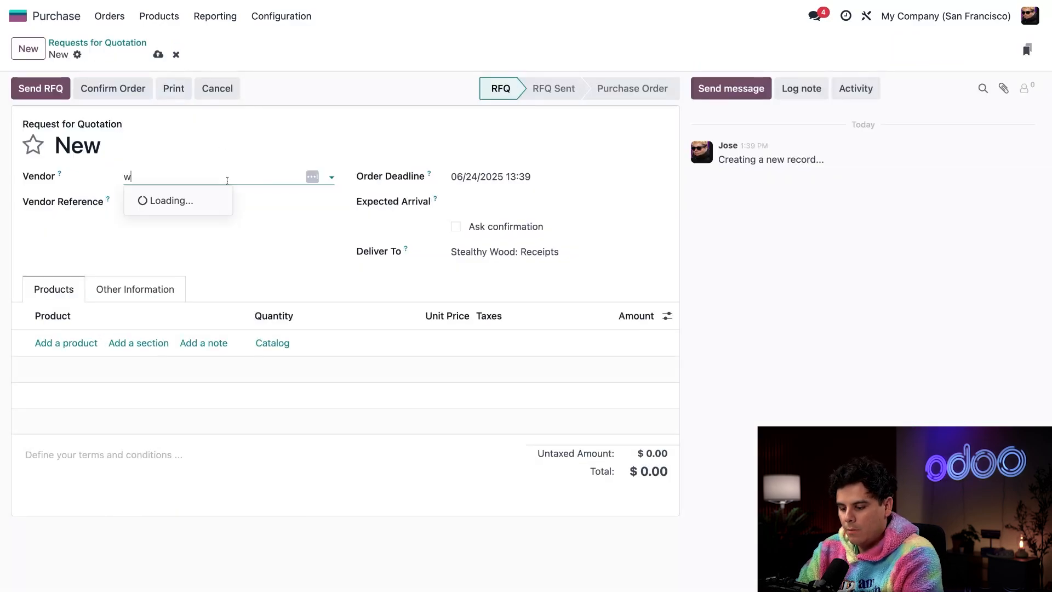
- Set Gemini Furniture as the quotation's vendor and check its 30 Days payment terms
{"action": "type", "text": "ood"}
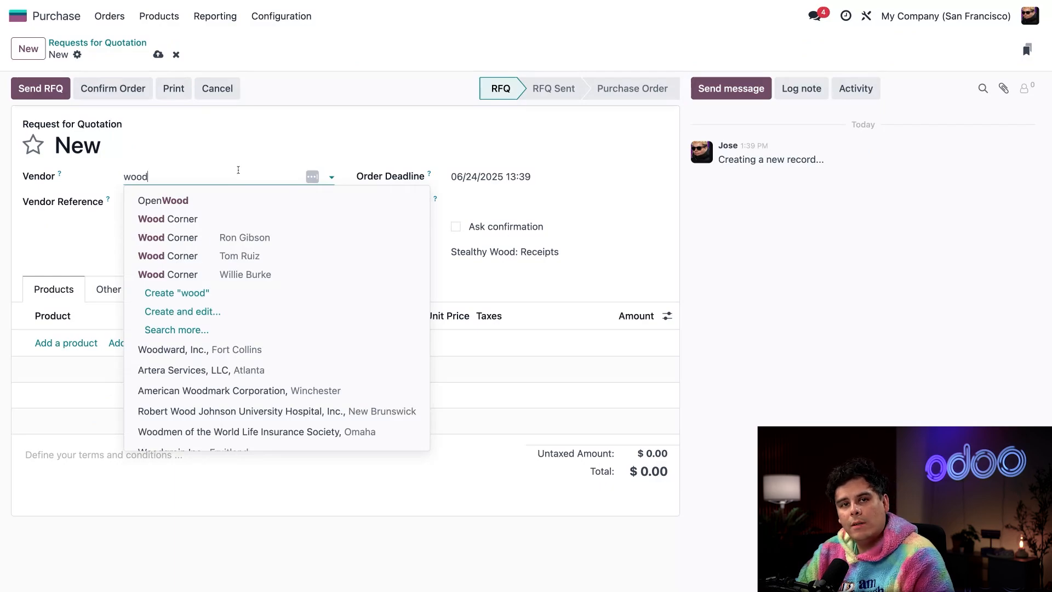
{"action": "type", "text": "gem"}
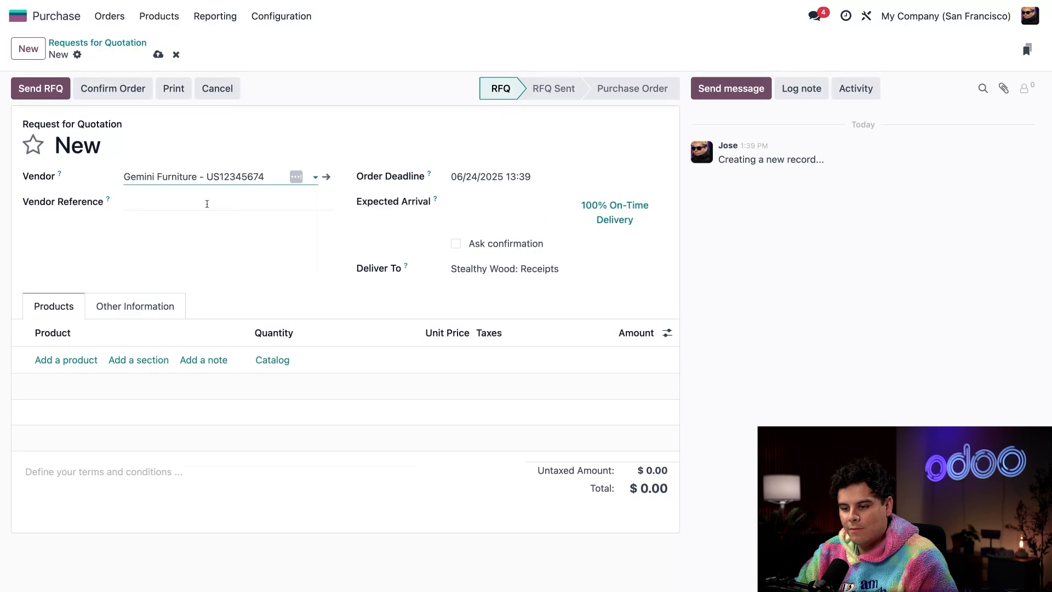
{"action": "left_click", "coordinate": [226, 256]}
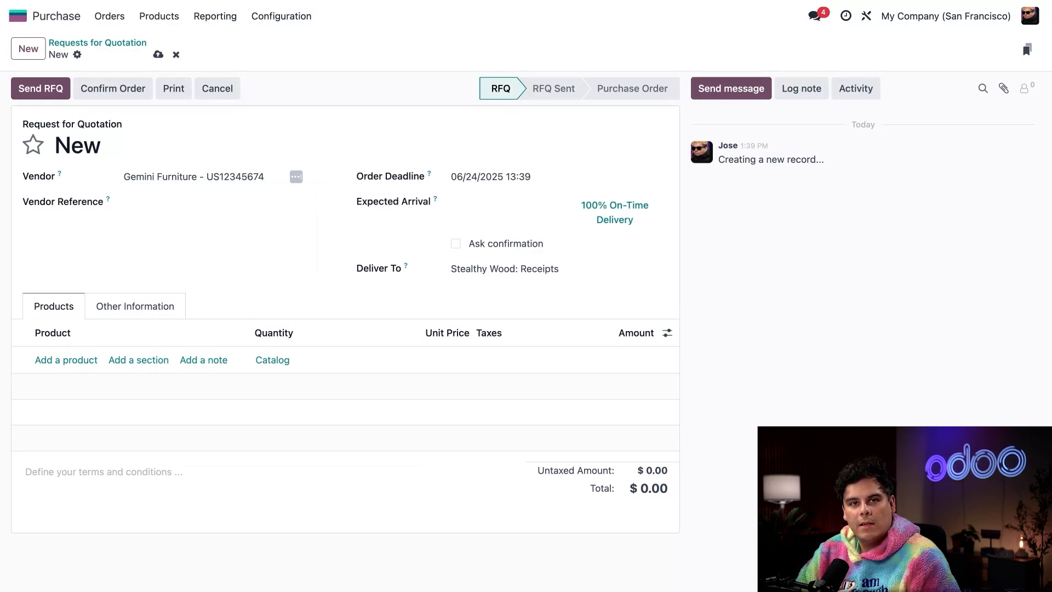
{"action": "left_click", "coordinate": [135, 305]}
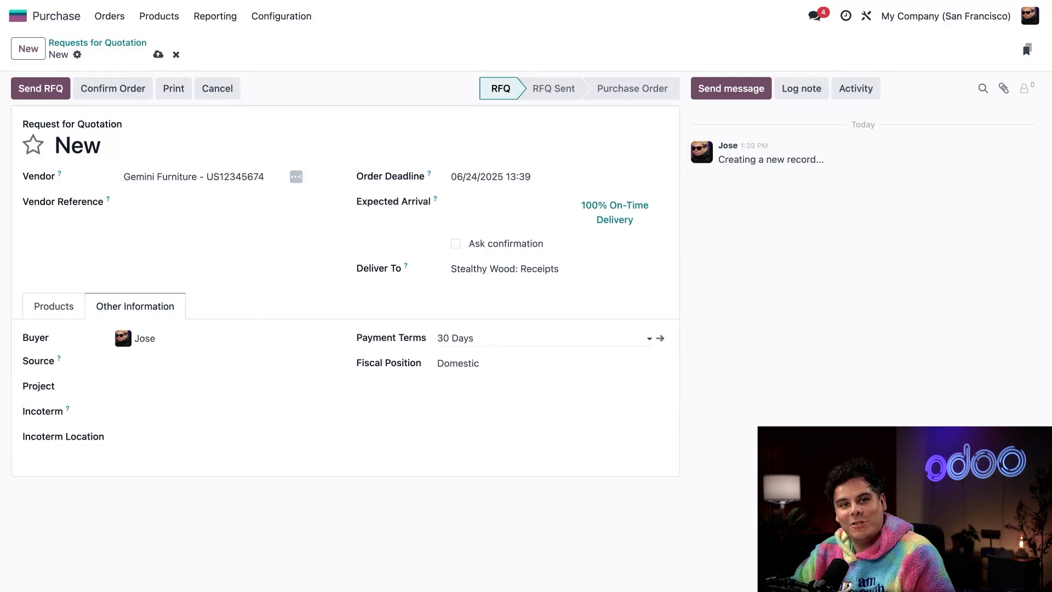
{"action": "left_click", "coordinate": [53, 306]}
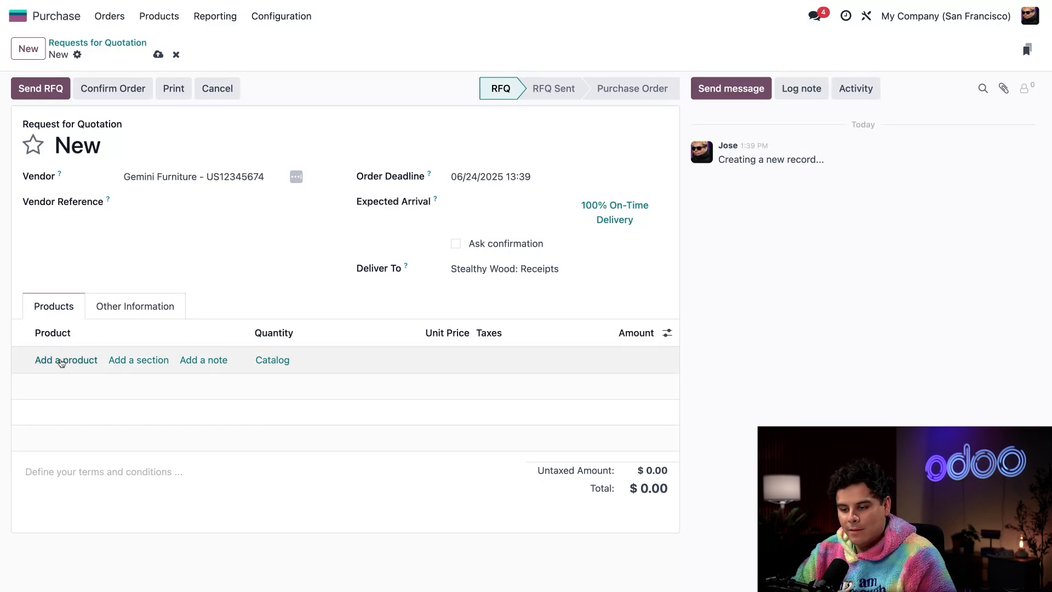
- Add a second line of 20 Storage Box, bringing the total to $1,495.00
{"action": "left_click", "coordinate": [65, 360]}
{"action": "type", "text": "Wooden Panels"}
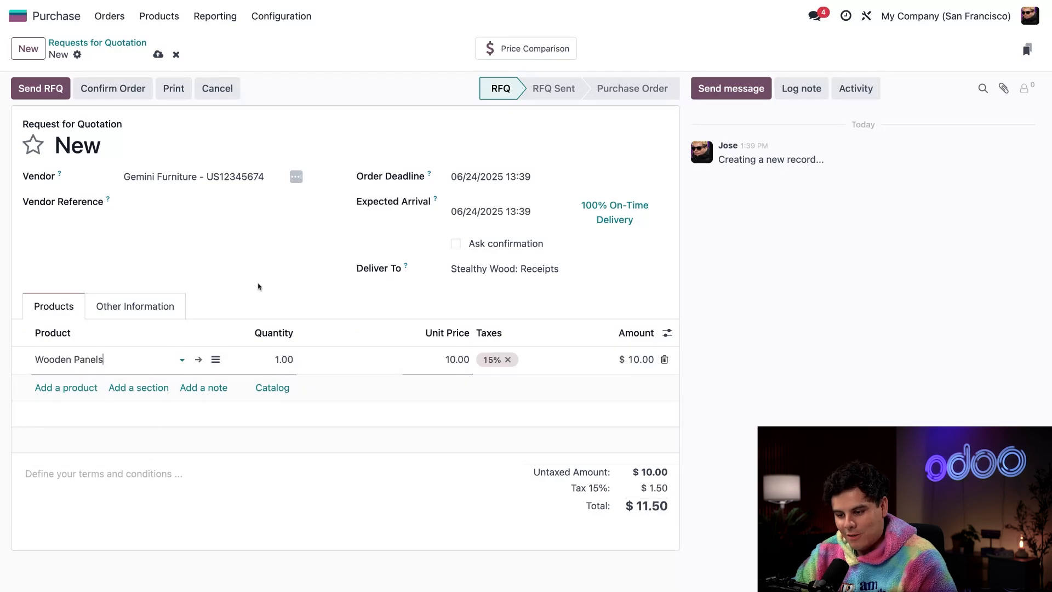
{"action": "mouse_move", "coordinate": [292, 322]}
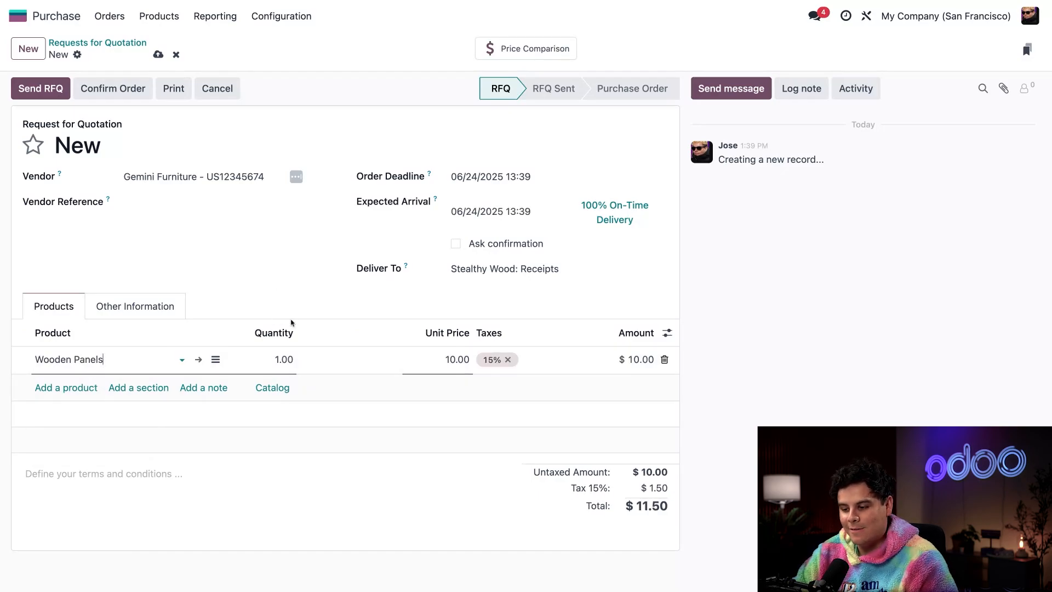
{"action": "left_click", "coordinate": [283, 359]}
{"action": "type", "text": "100"}
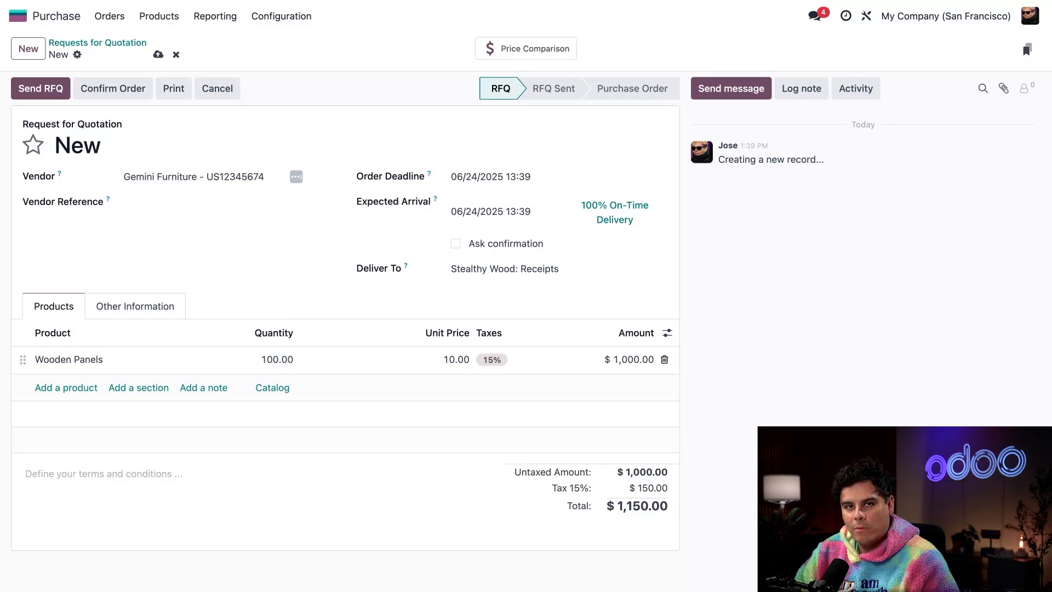
{"action": "left_click", "coordinate": [65, 387]}
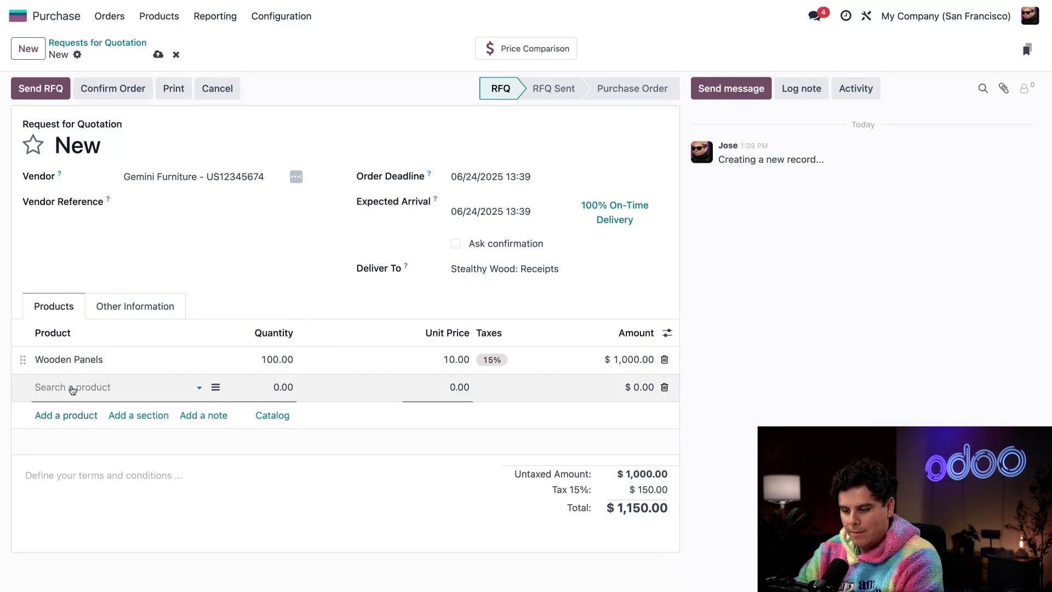
{"action": "type", "text": "stor"}
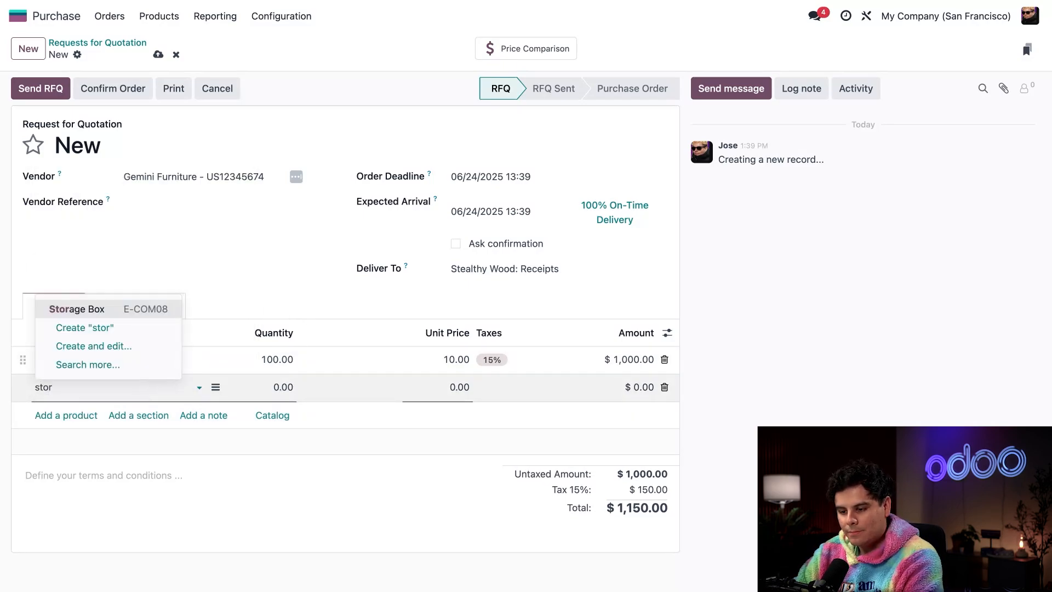
{"action": "left_click", "coordinate": [77, 309]}
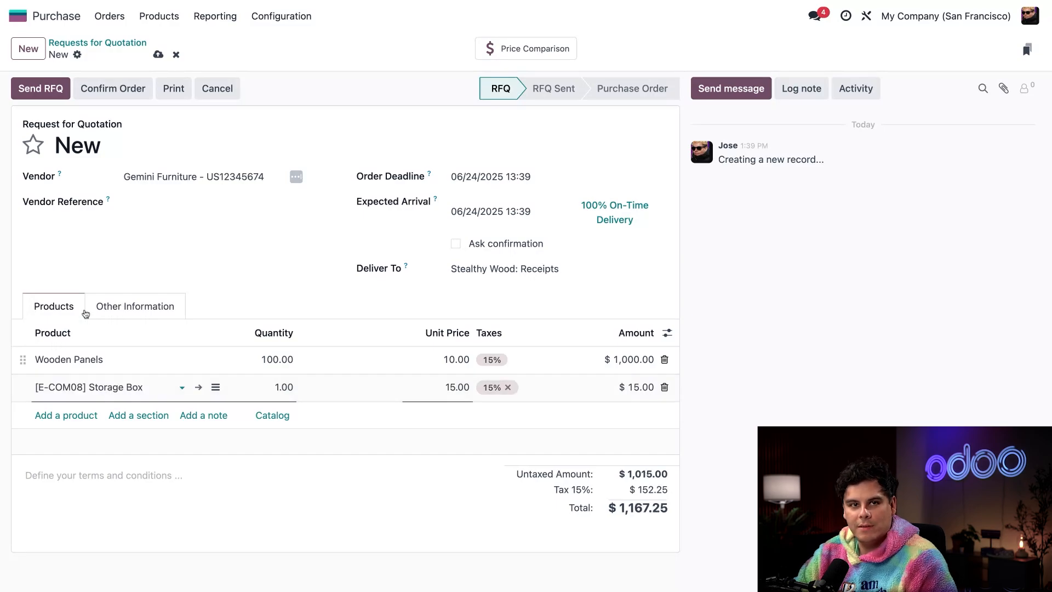
{"action": "mouse_move", "coordinate": [214, 287]}
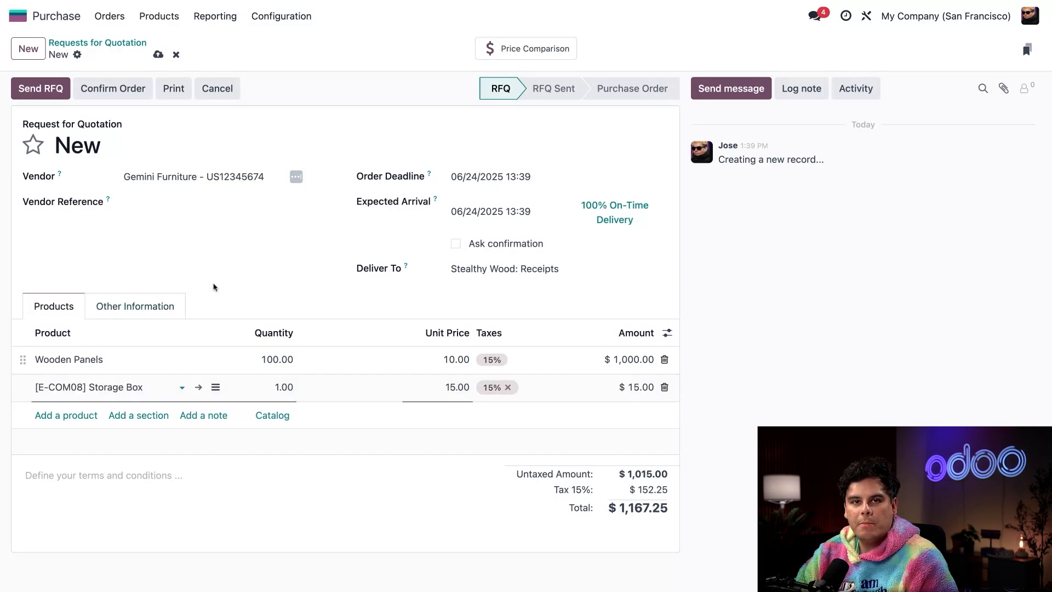
{"action": "mouse_move", "coordinate": [215, 287]}
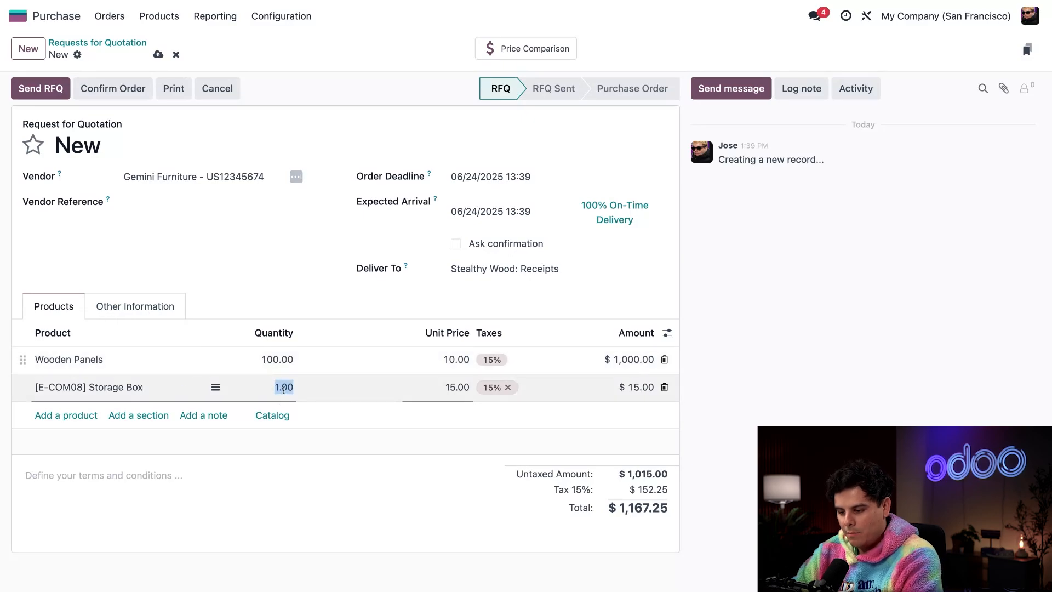
{"action": "type", "text": "20"}
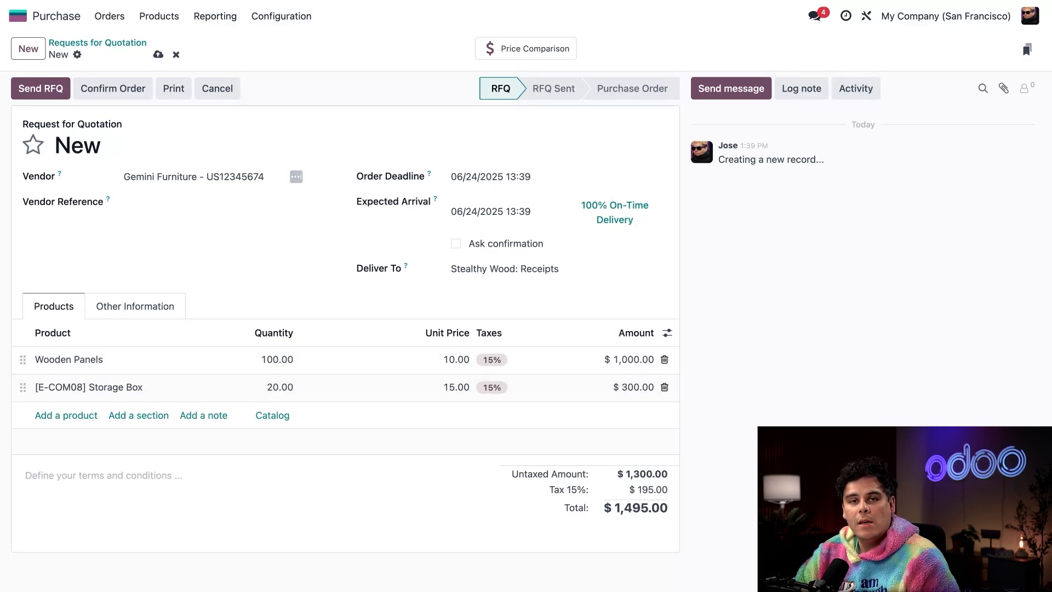
{"action": "mouse_move", "coordinate": [41, 87]}
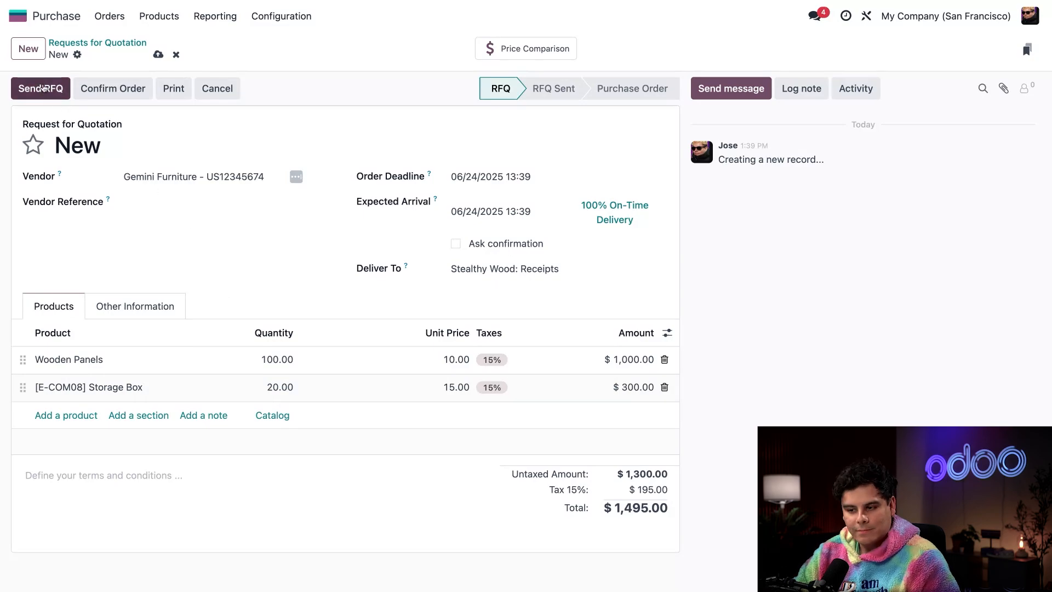
- Email RFQ P00030 with its PDF to Gemini Furniture, marking it RFQ Sent
{"action": "left_click", "coordinate": [157, 54]}
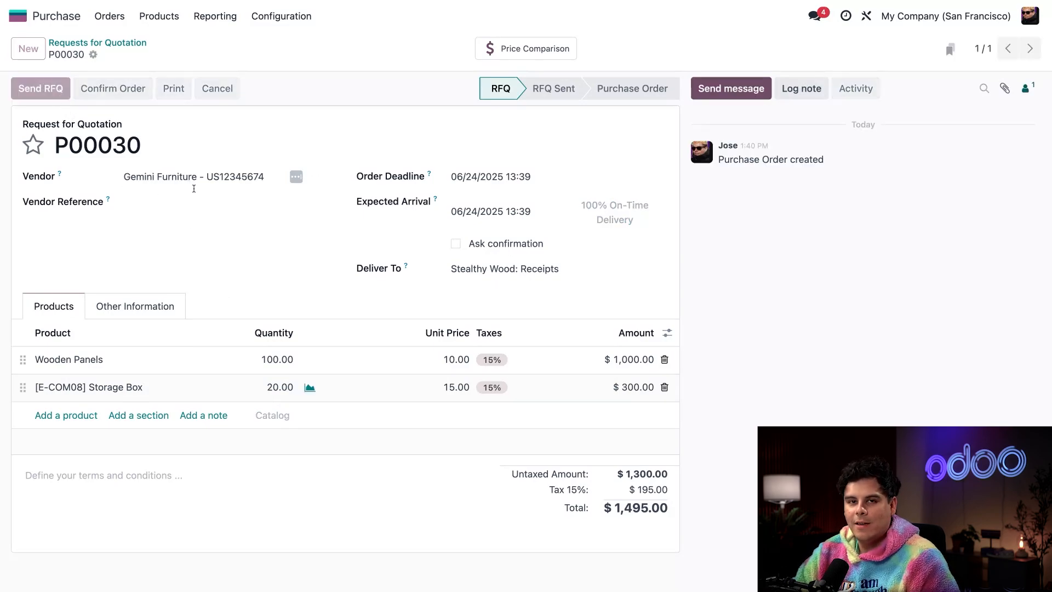
{"action": "left_click", "coordinate": [40, 88]}
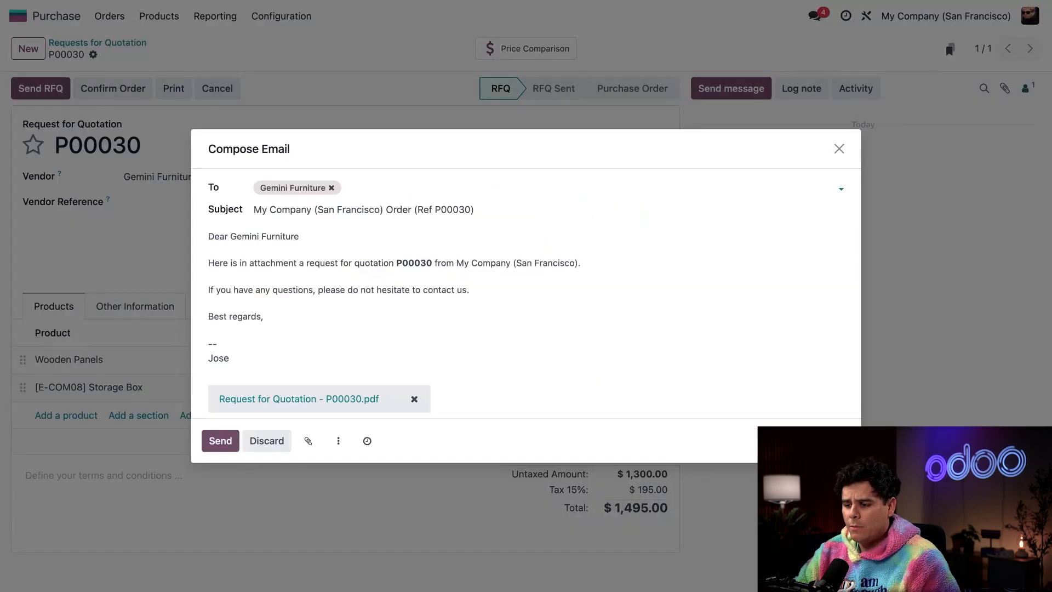
{"action": "left_click", "coordinate": [220, 441]}
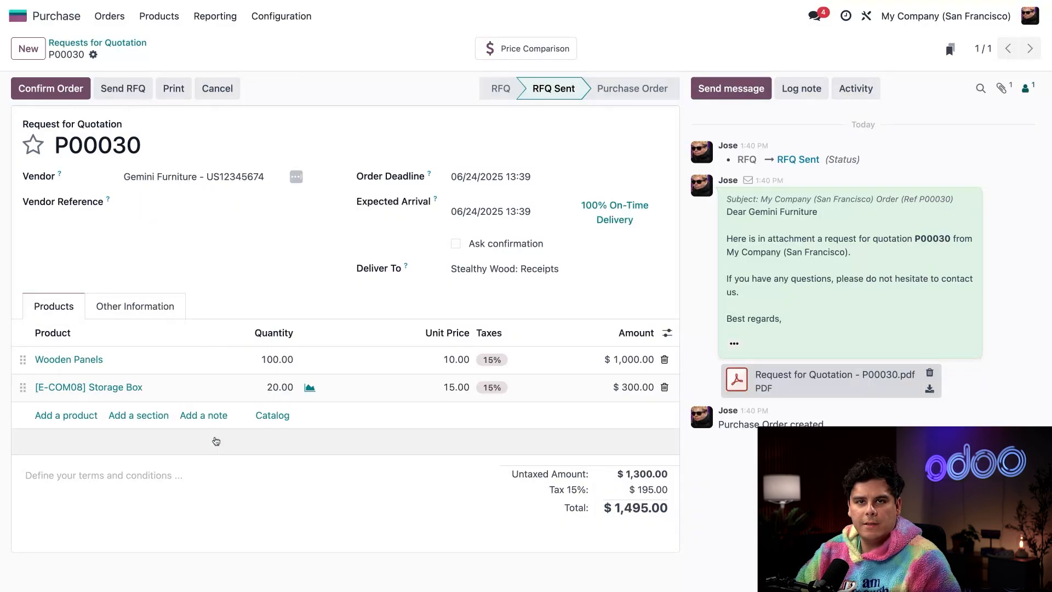
{"action": "mouse_move", "coordinate": [204, 267]}
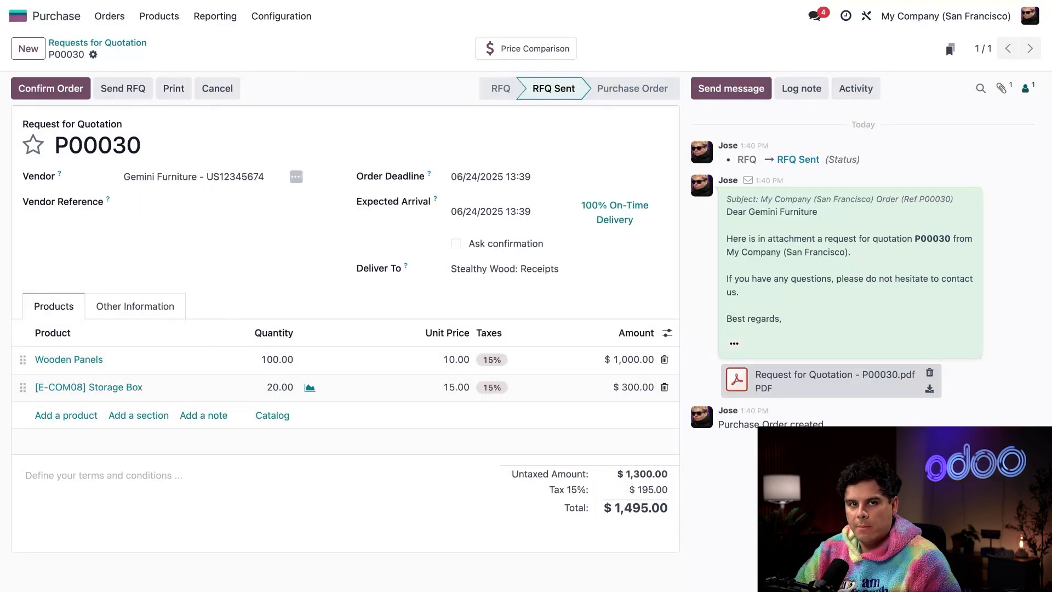
- Confirm P00030 and validate receipt WH/IN/00021 for 100 Wooden Panels and 20 Storage Boxes
{"action": "left_click", "coordinate": [50, 88]}
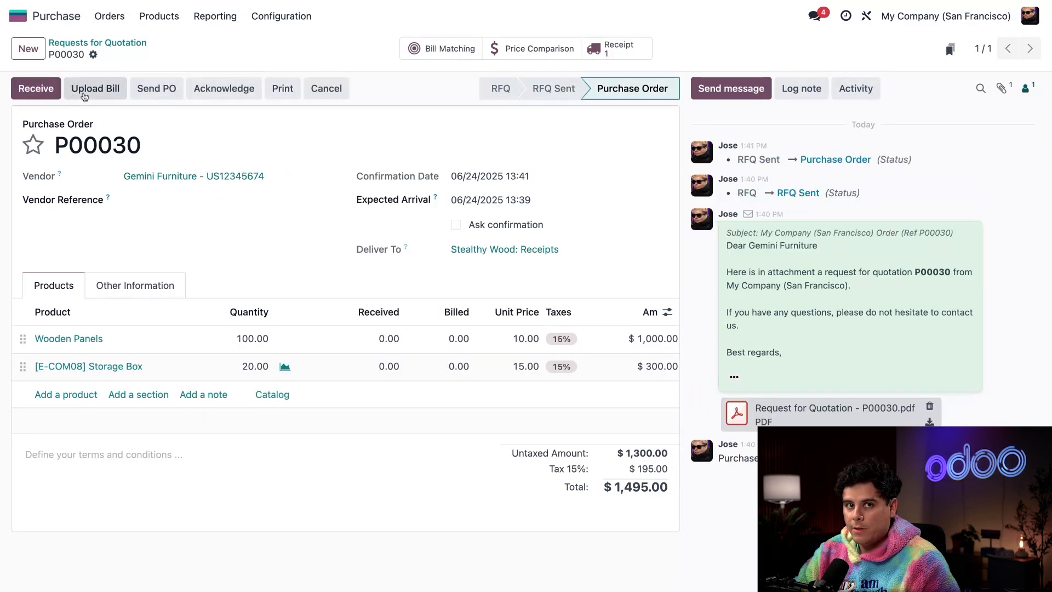
{"action": "mouse_move", "coordinate": [264, 162]}
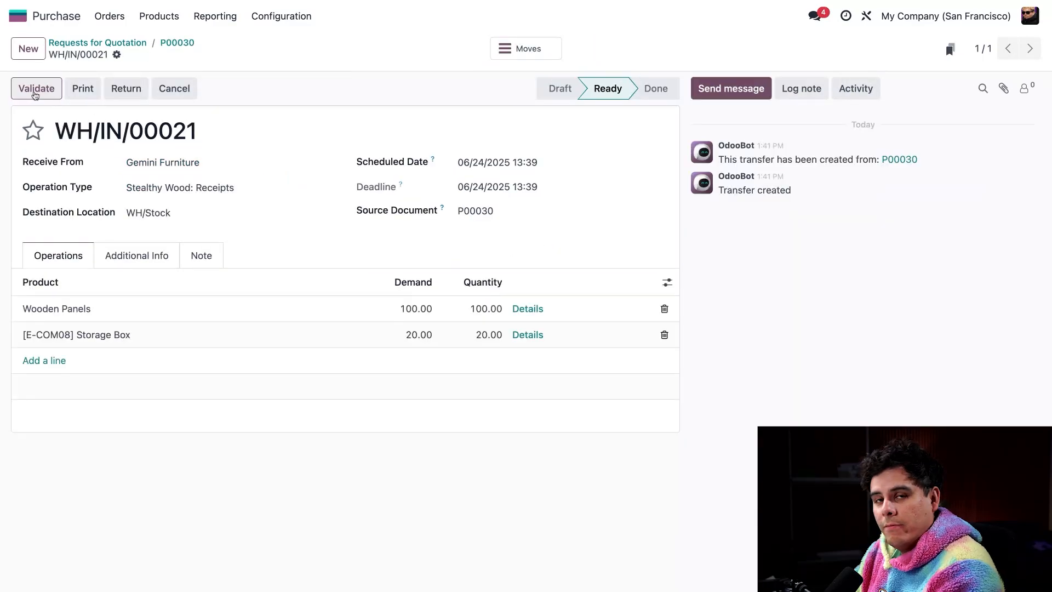
{"action": "left_click", "coordinate": [37, 87]}
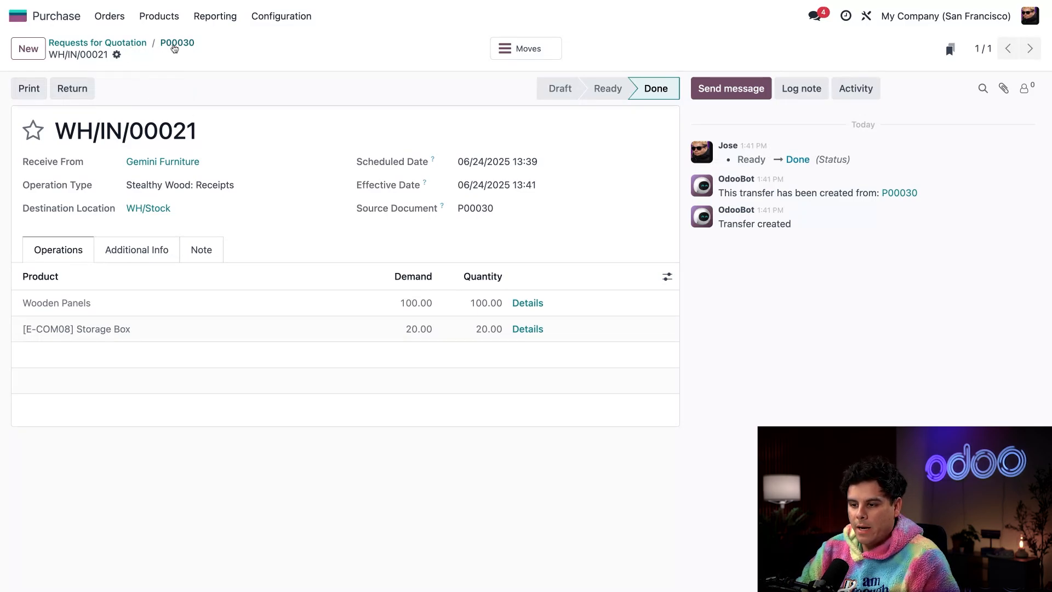
- Return to P00030 and open its Bill Matching list
{"action": "left_click", "coordinate": [178, 43]}
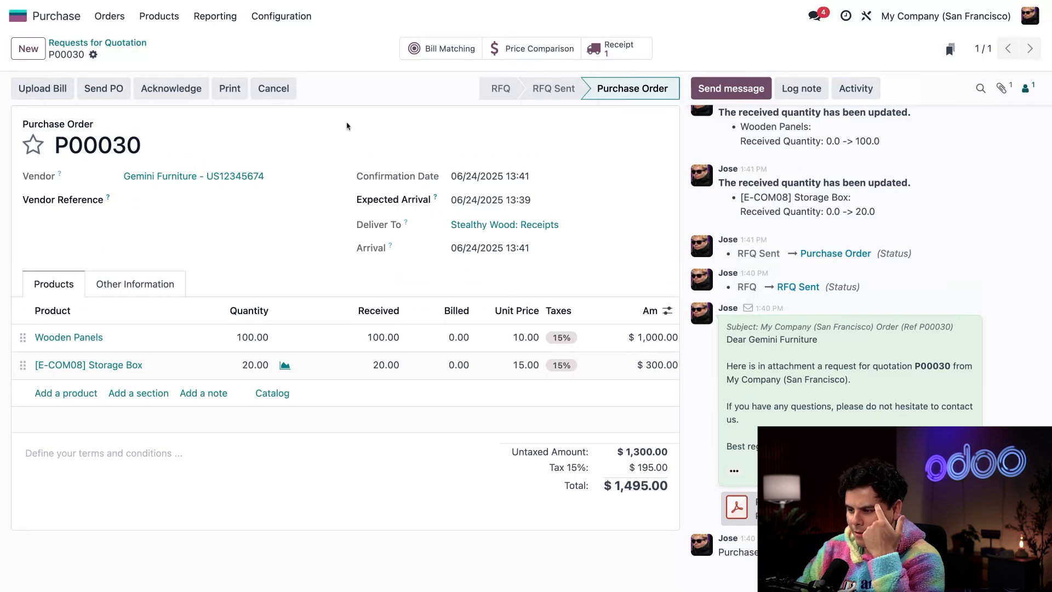
{"action": "mouse_move", "coordinate": [362, 128]}
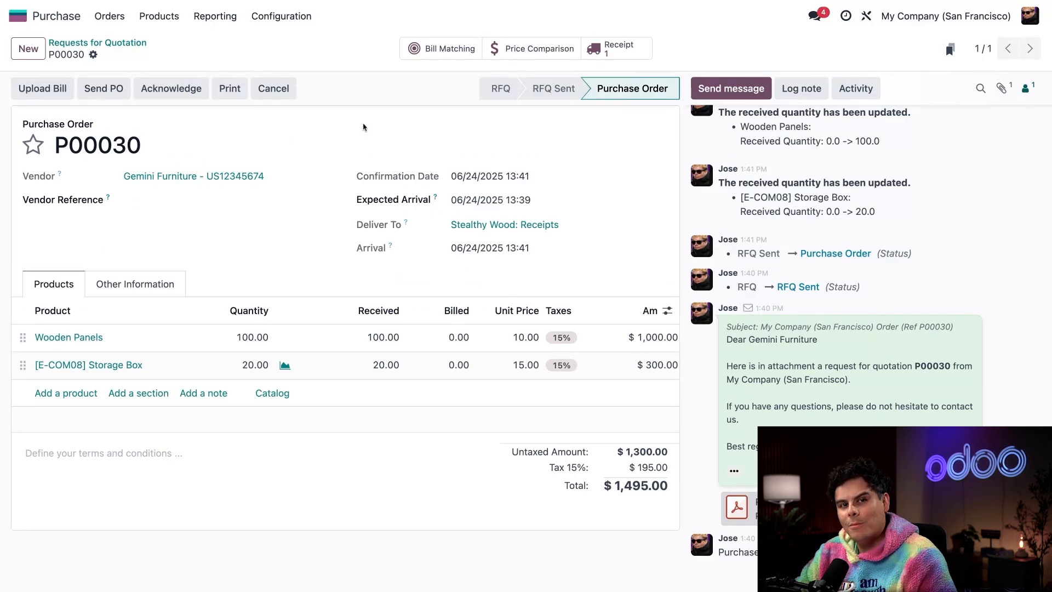
{"action": "left_click", "coordinate": [449, 47]}
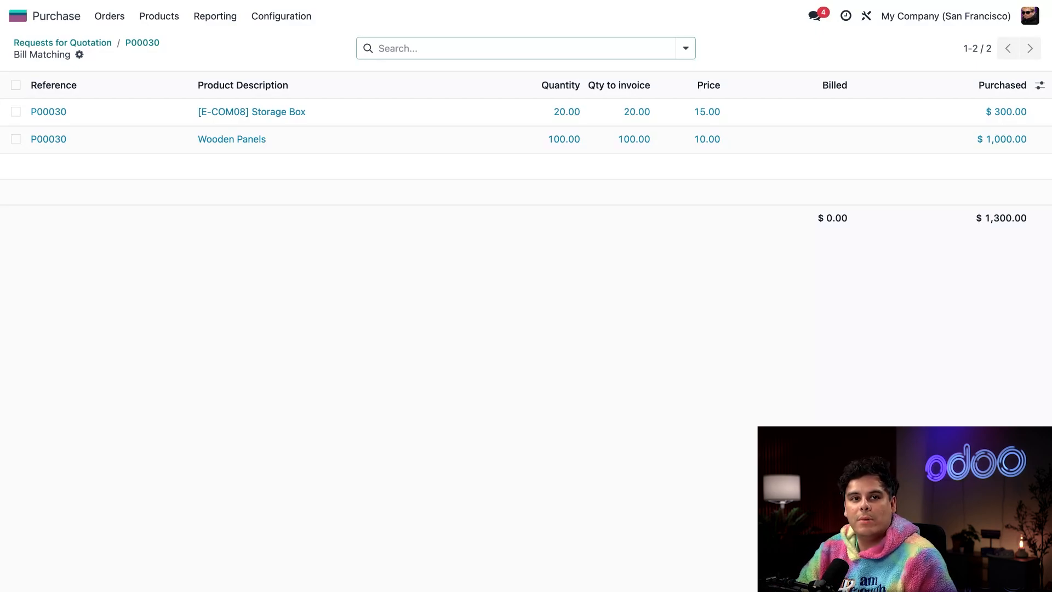
- Match the Storage Box and Wooden Panels lines into a draft $1,495.00 vendor bill
{"action": "left_click", "coordinate": [16, 111]}
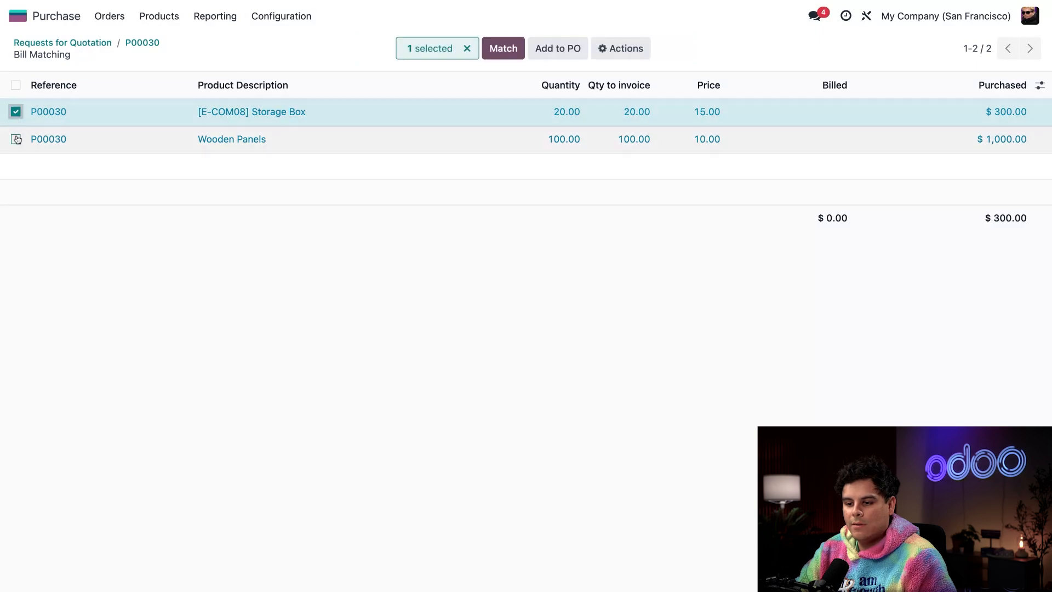
{"action": "left_click", "coordinate": [16, 139]}
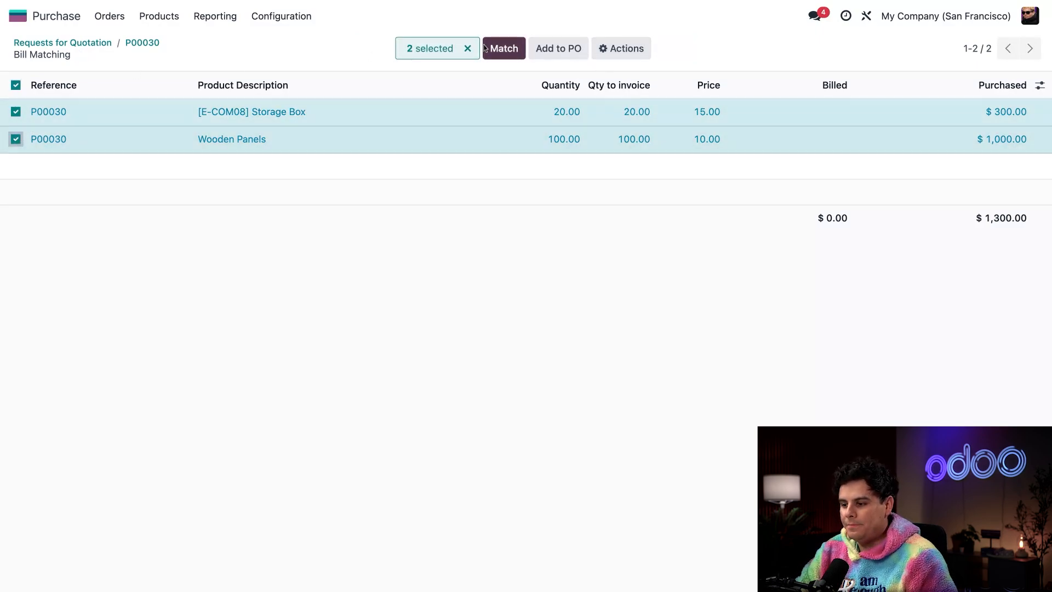
{"action": "left_click", "coordinate": [503, 48]}
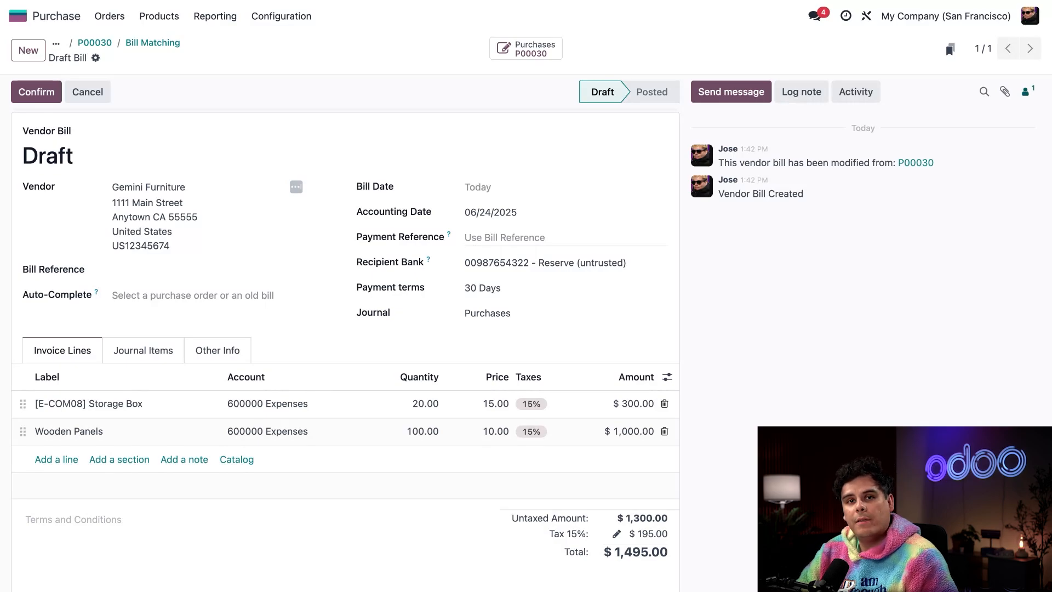
- Post vendor bill BILL/2025/06/0005 and begin registering its $1,495.00 payment
{"action": "left_click", "coordinate": [35, 92]}
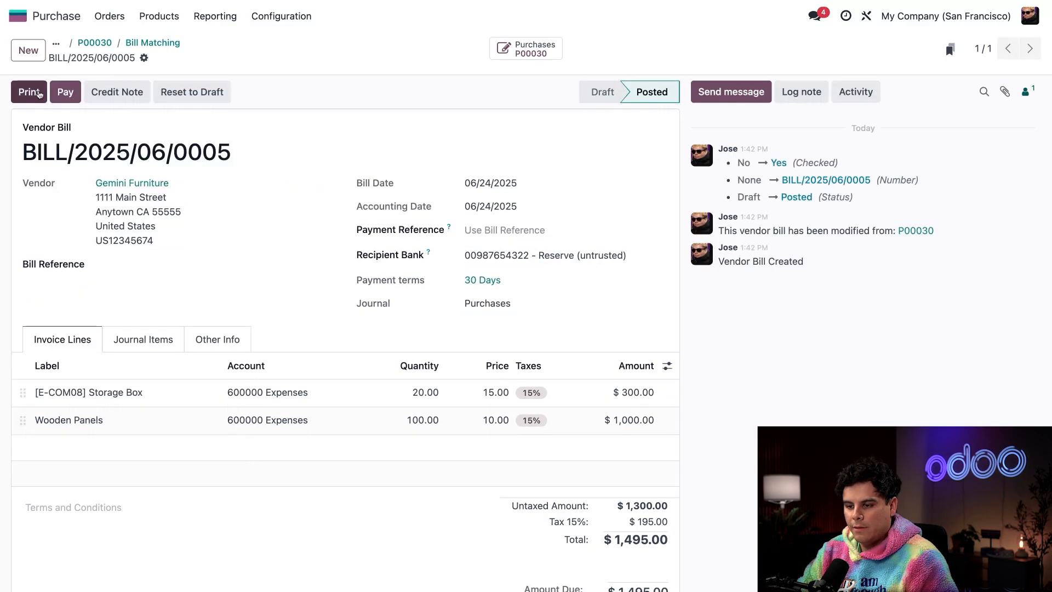
{"action": "mouse_move", "coordinate": [56, 123]}
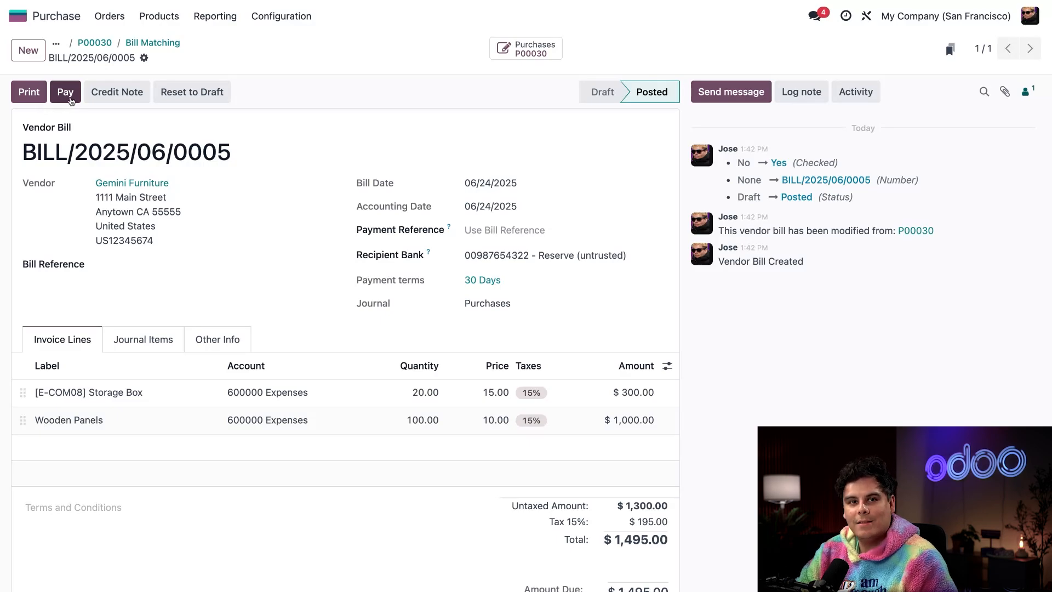
{"action": "left_click", "coordinate": [64, 92]}
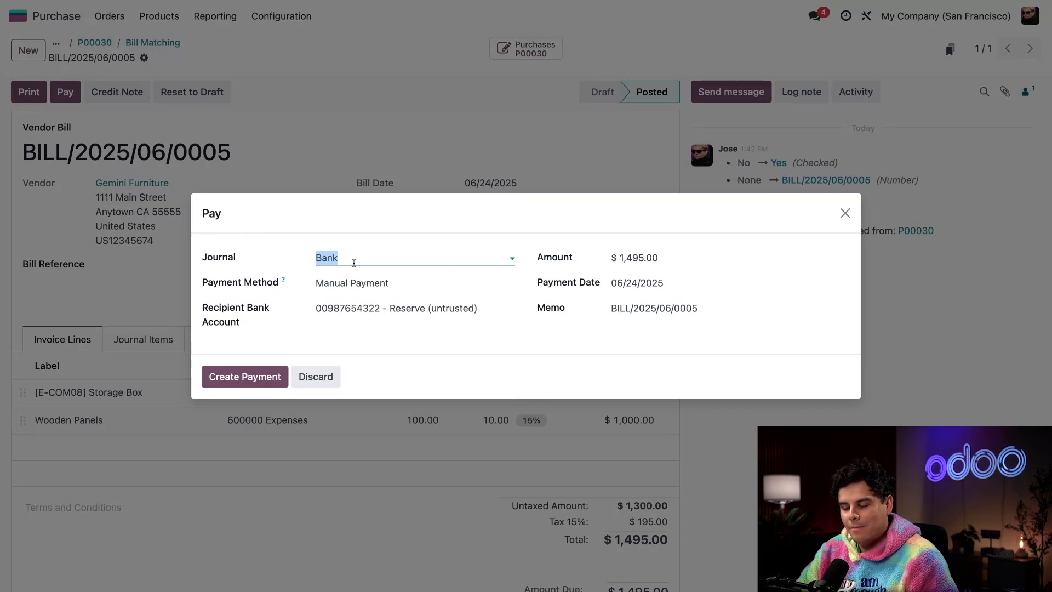
{"action": "left_click", "coordinate": [415, 283]}
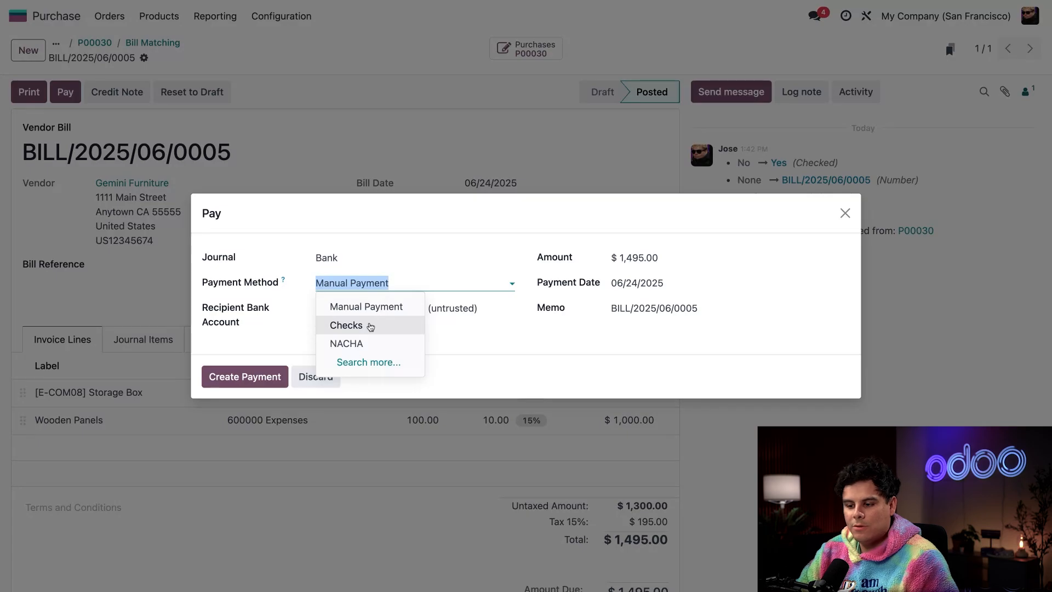
{"action": "mouse_move", "coordinate": [370, 327]}
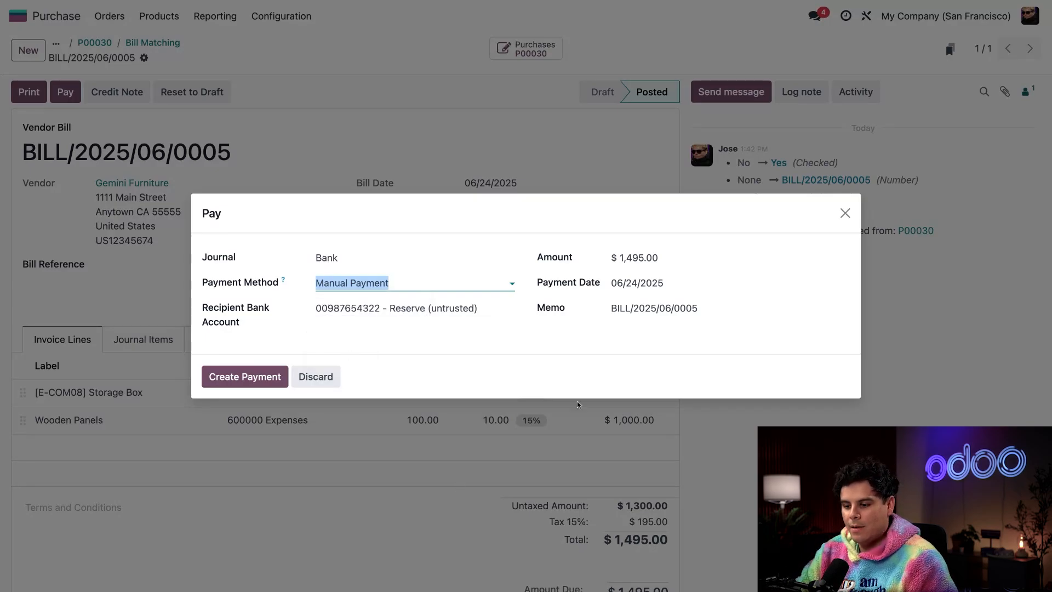
{"action": "mouse_move", "coordinate": [573, 359]}
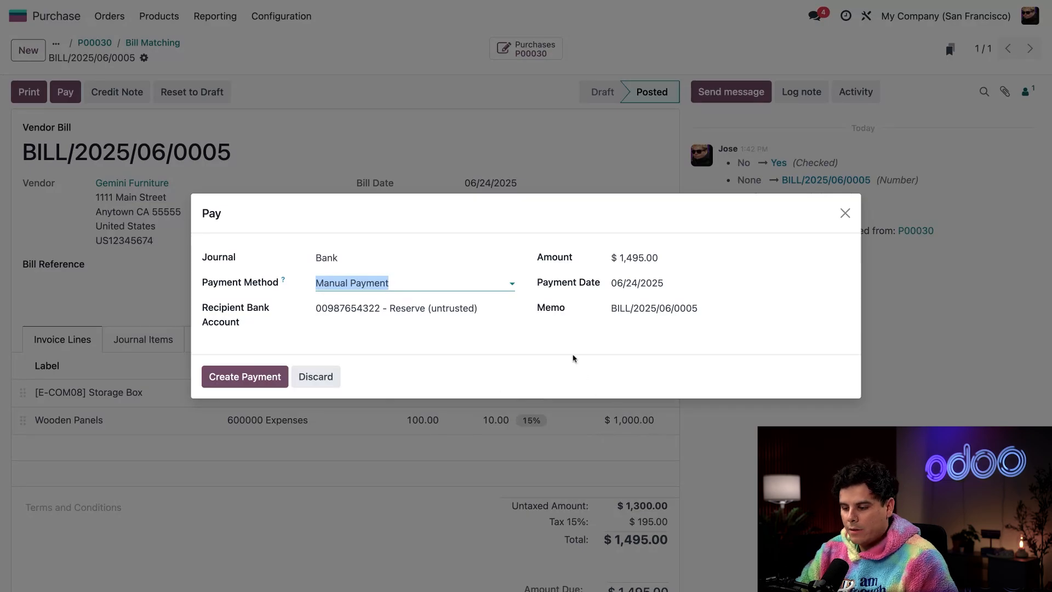
- Create the $1,495.00 Bank payment so the bill shows the In Payment banner
{"action": "left_click", "coordinate": [245, 376]}
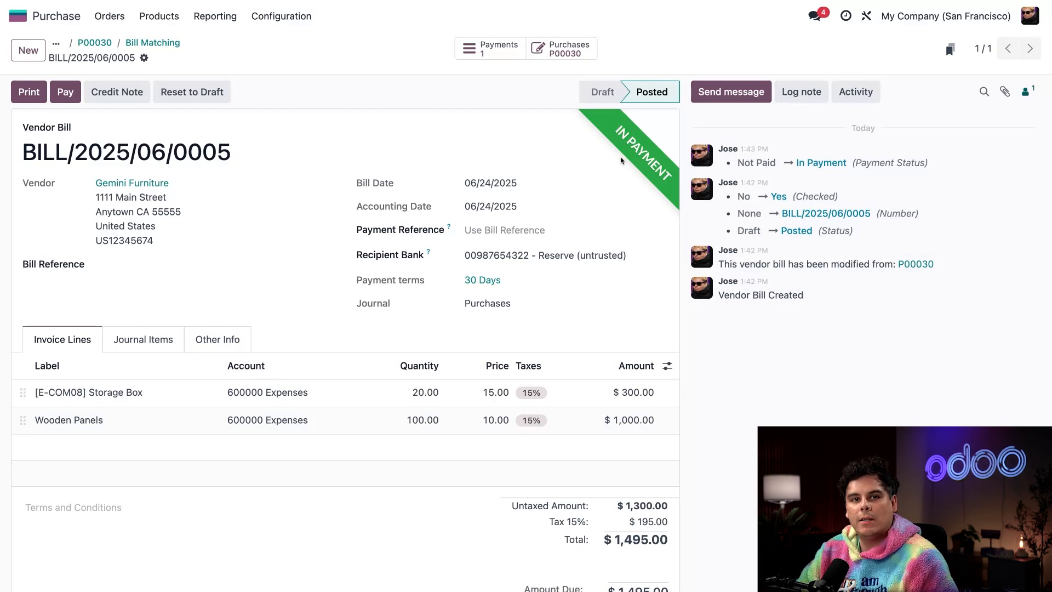
{"action": "mouse_move", "coordinate": [621, 160]}
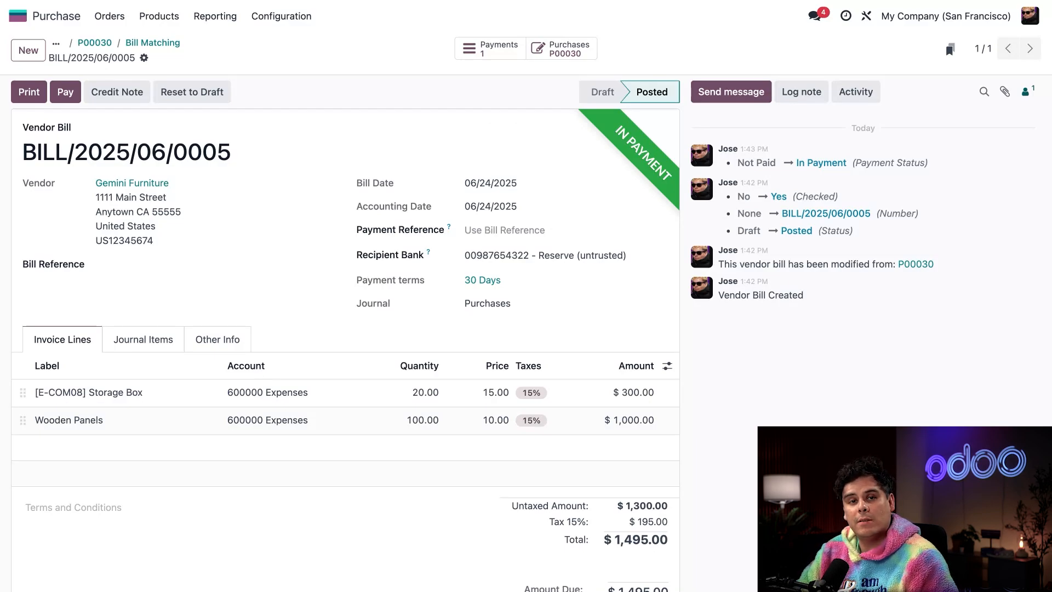